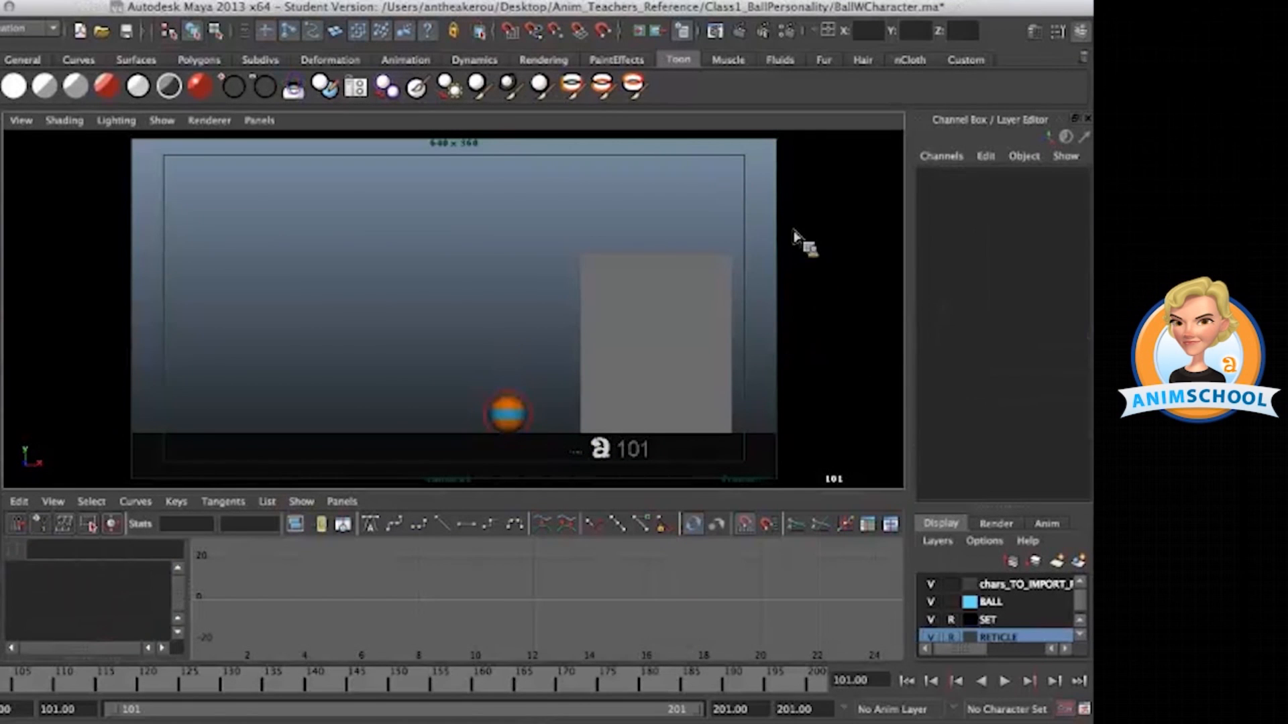
- Key ctlBall's Squash Stretch to 0.6 at frame 120 and playblast the selected timeline range
{"action": "left_click", "coordinate": [507, 414]}
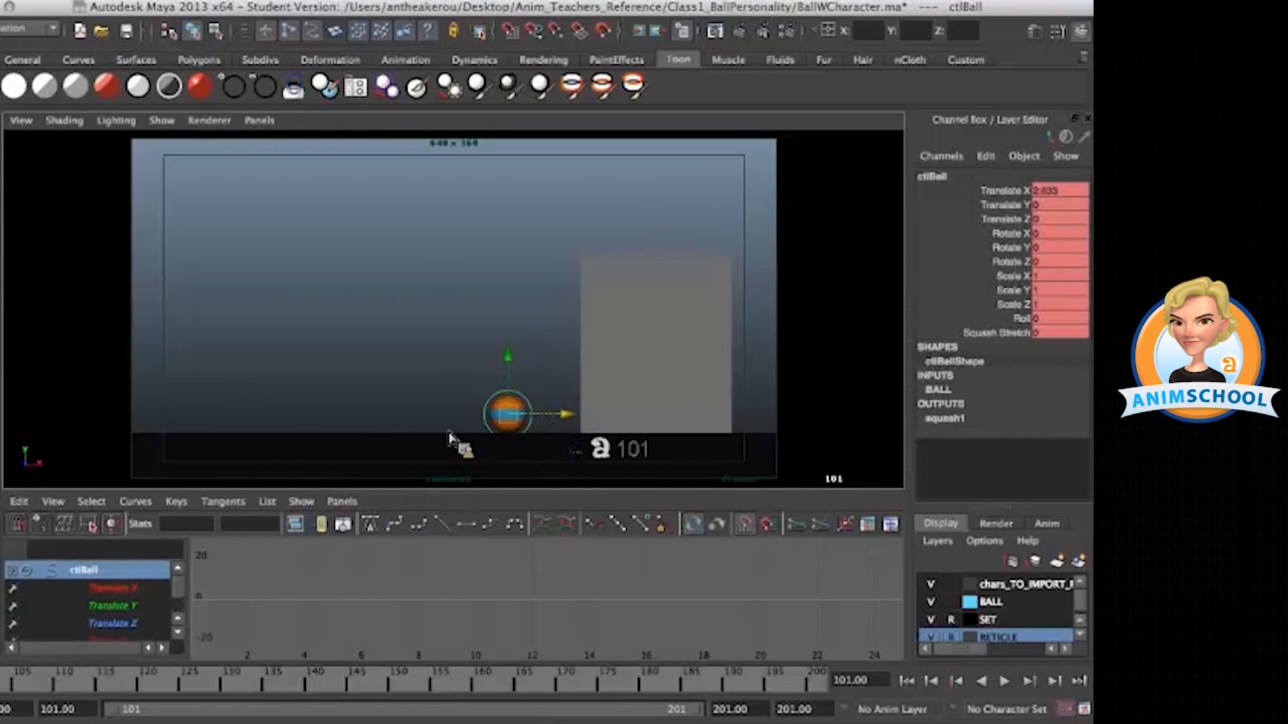
{"action": "mouse_move", "coordinate": [435, 360]}
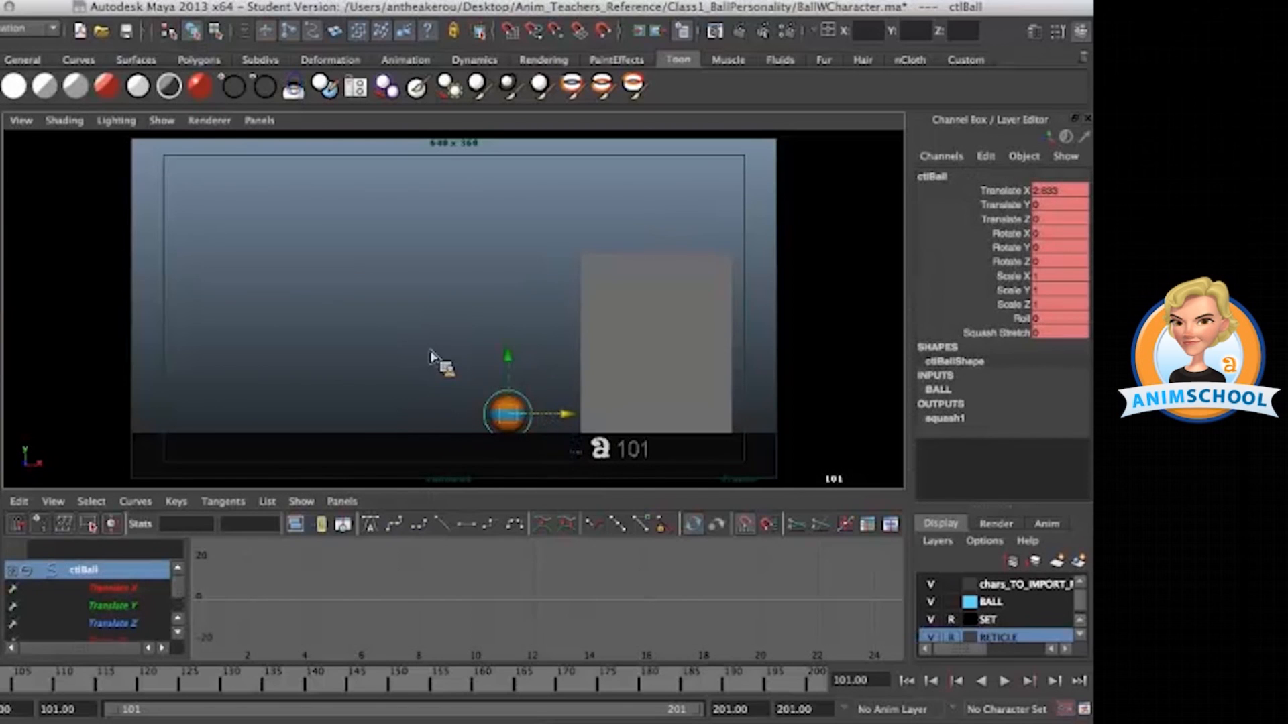
{"action": "mouse_move", "coordinate": [509, 456]}
{"action": "type", "text": "-0.7"}
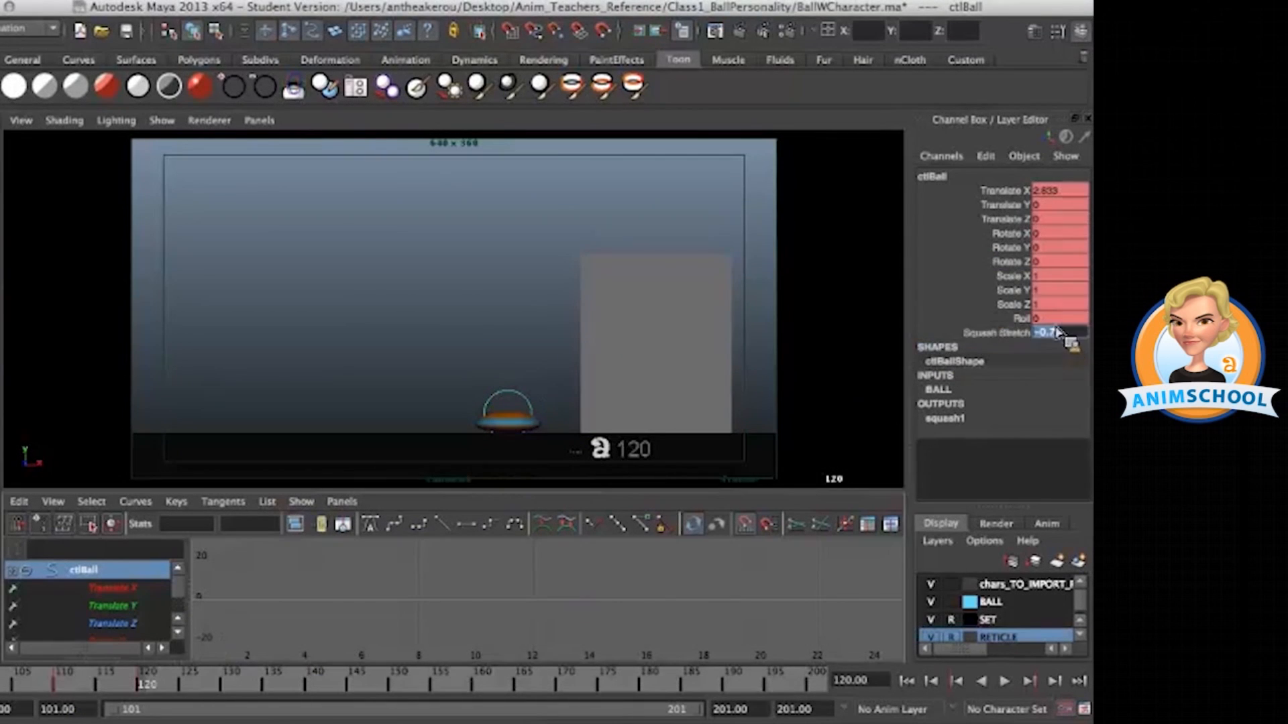
{"action": "type", "text": "0"}
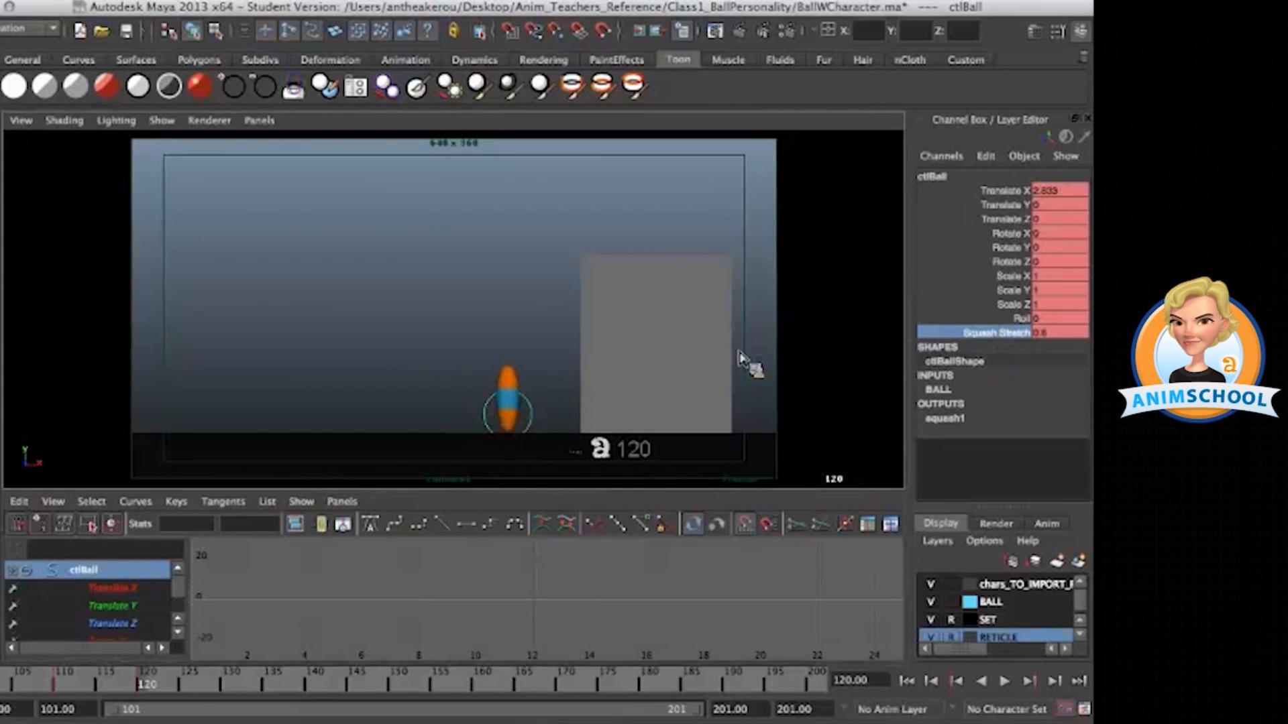
{"action": "left_click_drag", "start_coordinate": [507, 410], "coordinate": [507, 313]}
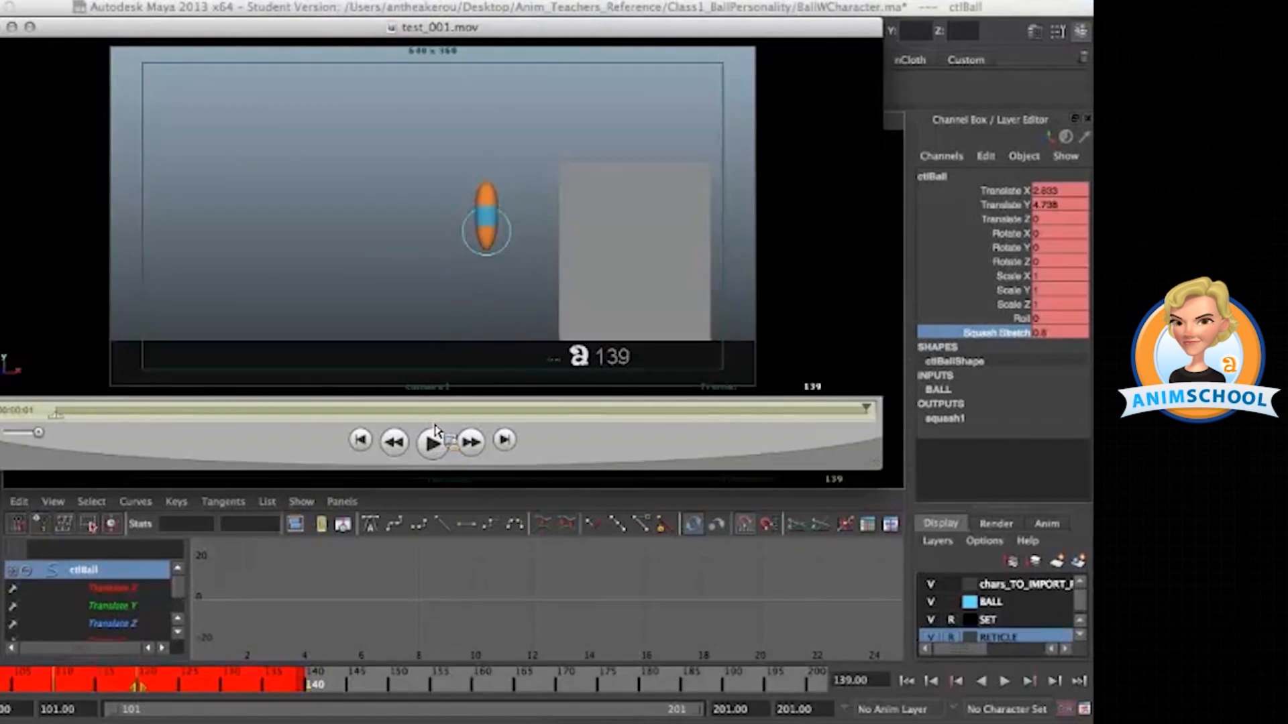
- Play test_001.mov through several times to check the stretch into the jump, then close the player
{"action": "left_click", "coordinate": [432, 441]}
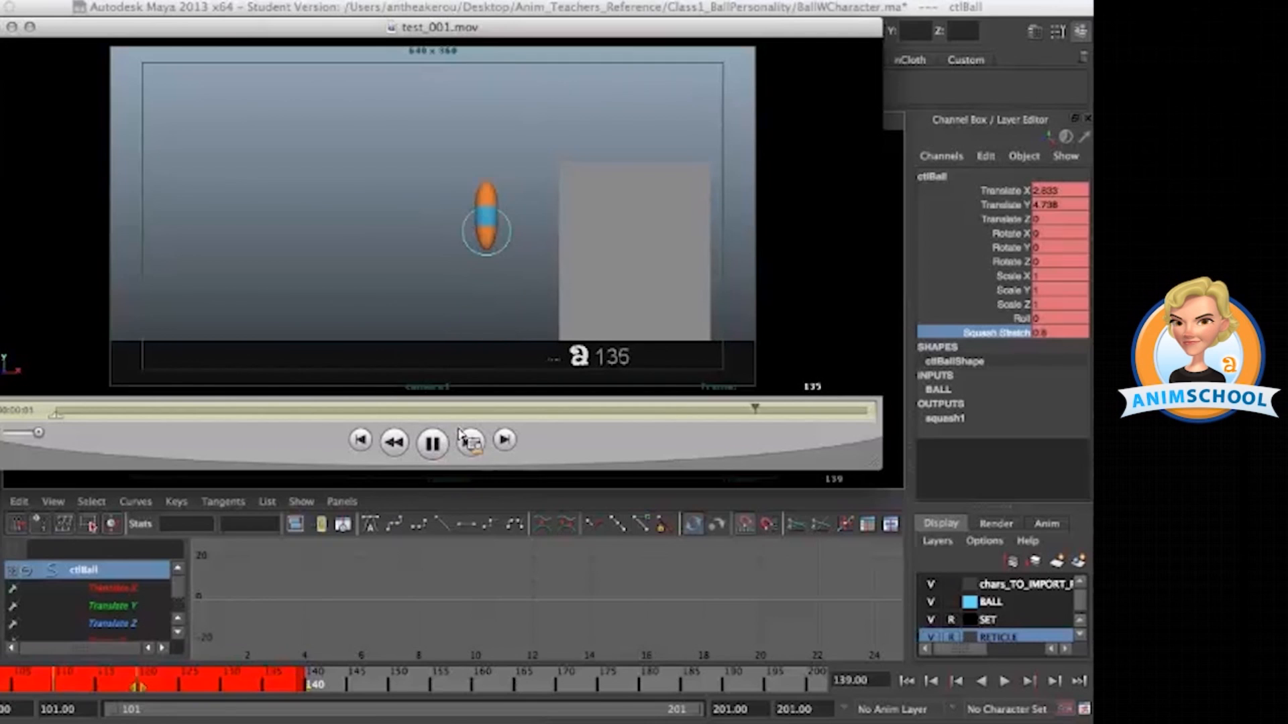
{"action": "left_click", "coordinate": [430, 441]}
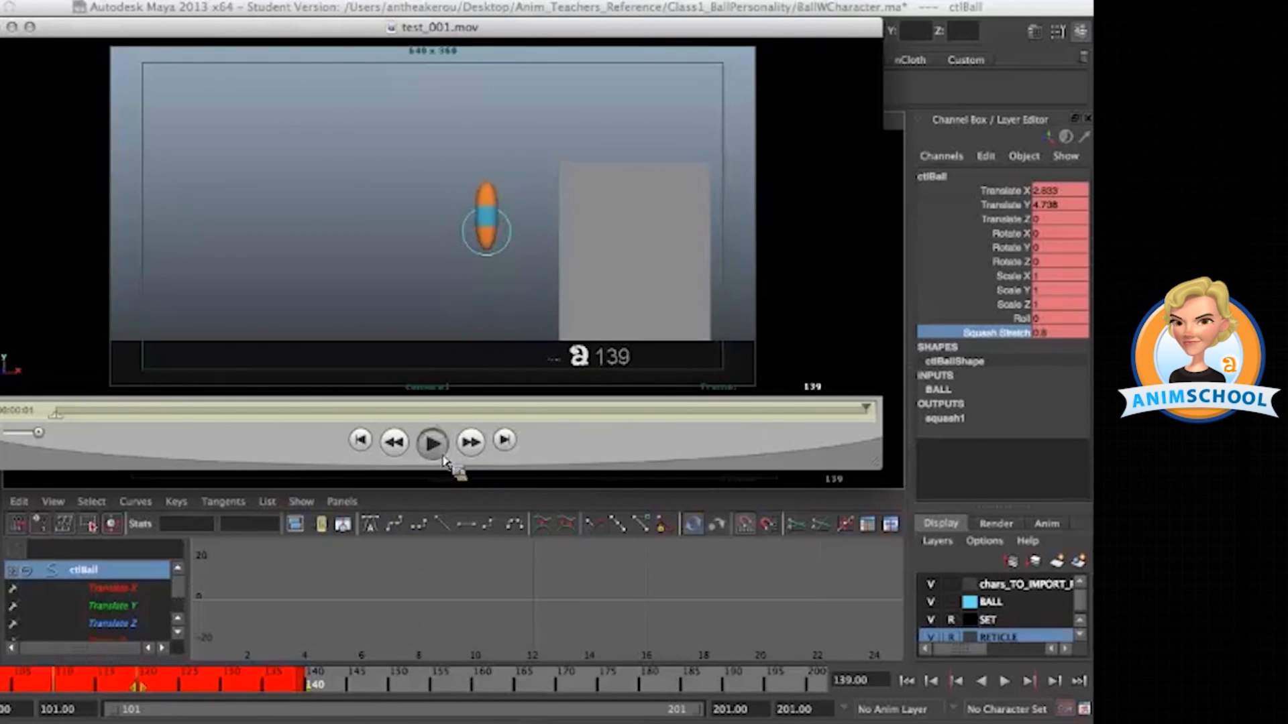
{"action": "left_click", "coordinate": [431, 442]}
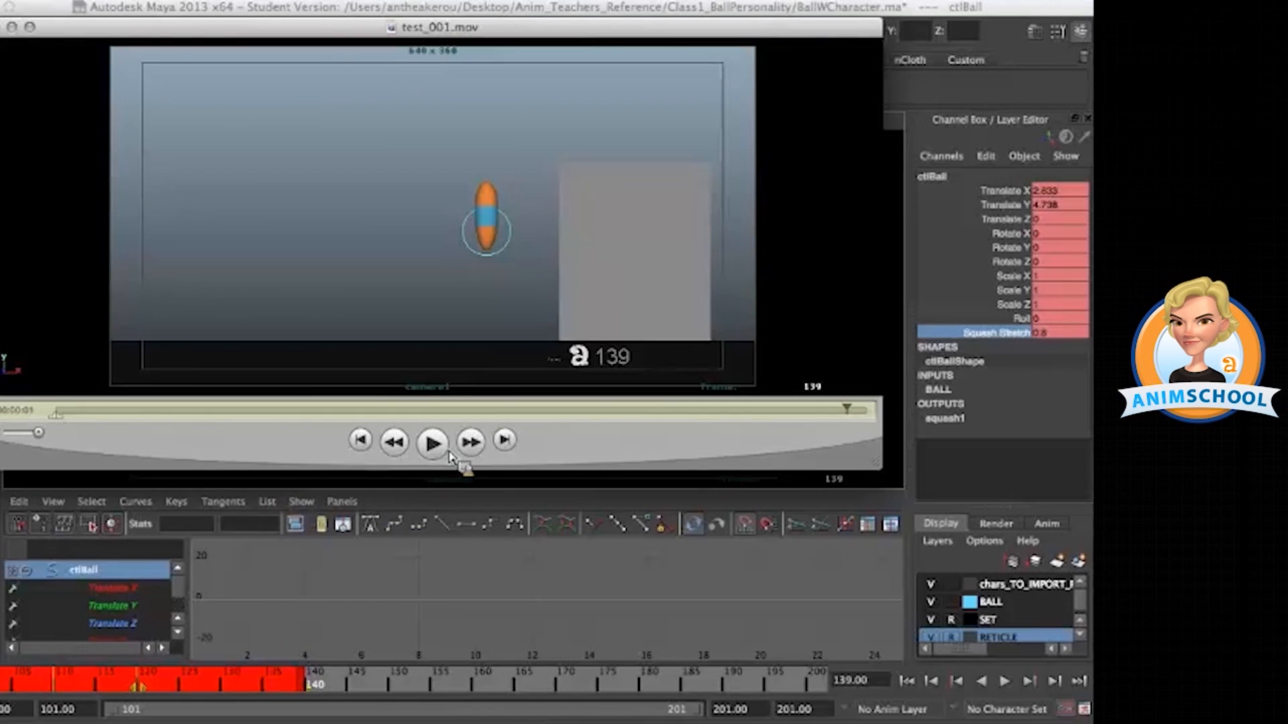
{"action": "left_click", "coordinate": [432, 441]}
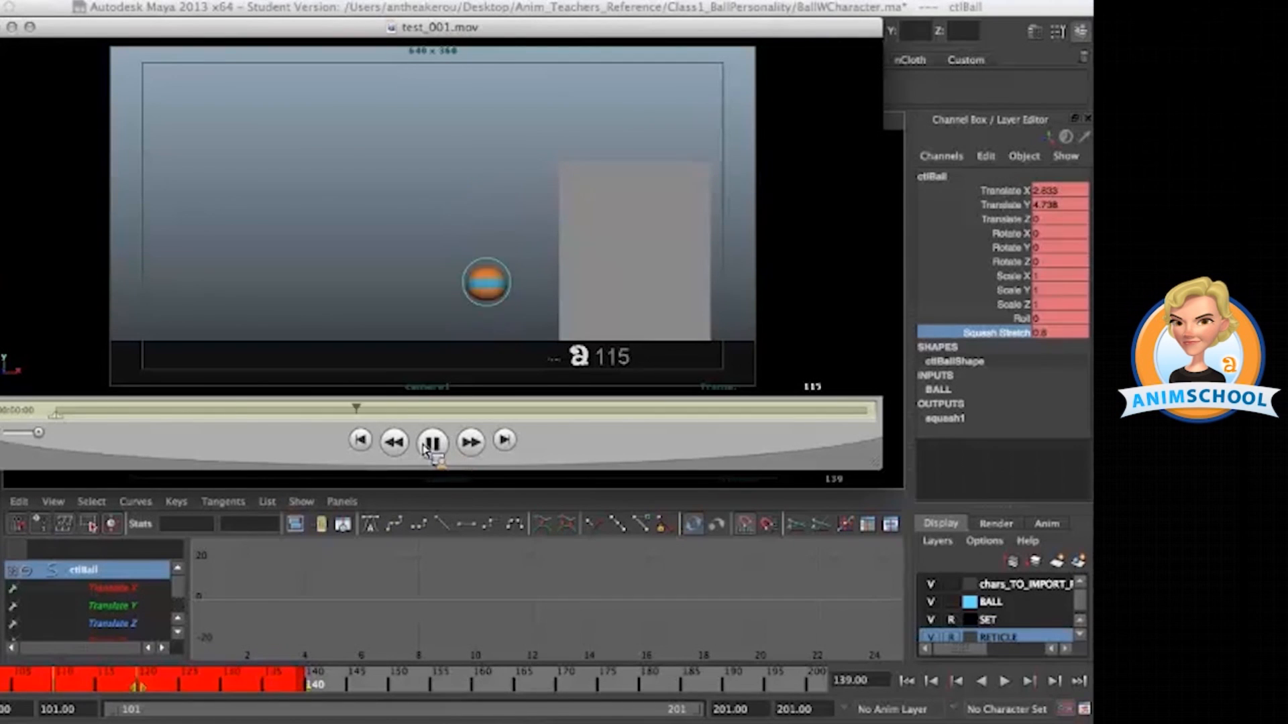
{"action": "left_click", "coordinate": [432, 441]}
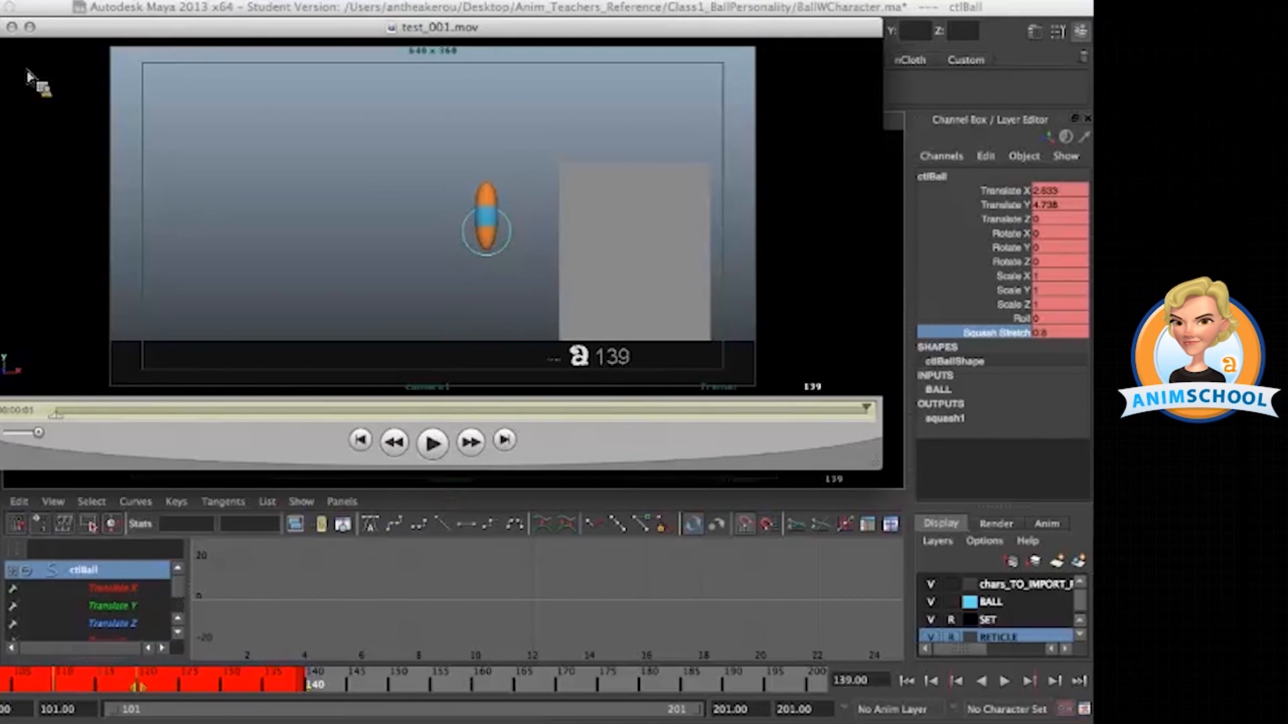
{"action": "left_click", "coordinate": [432, 442]}
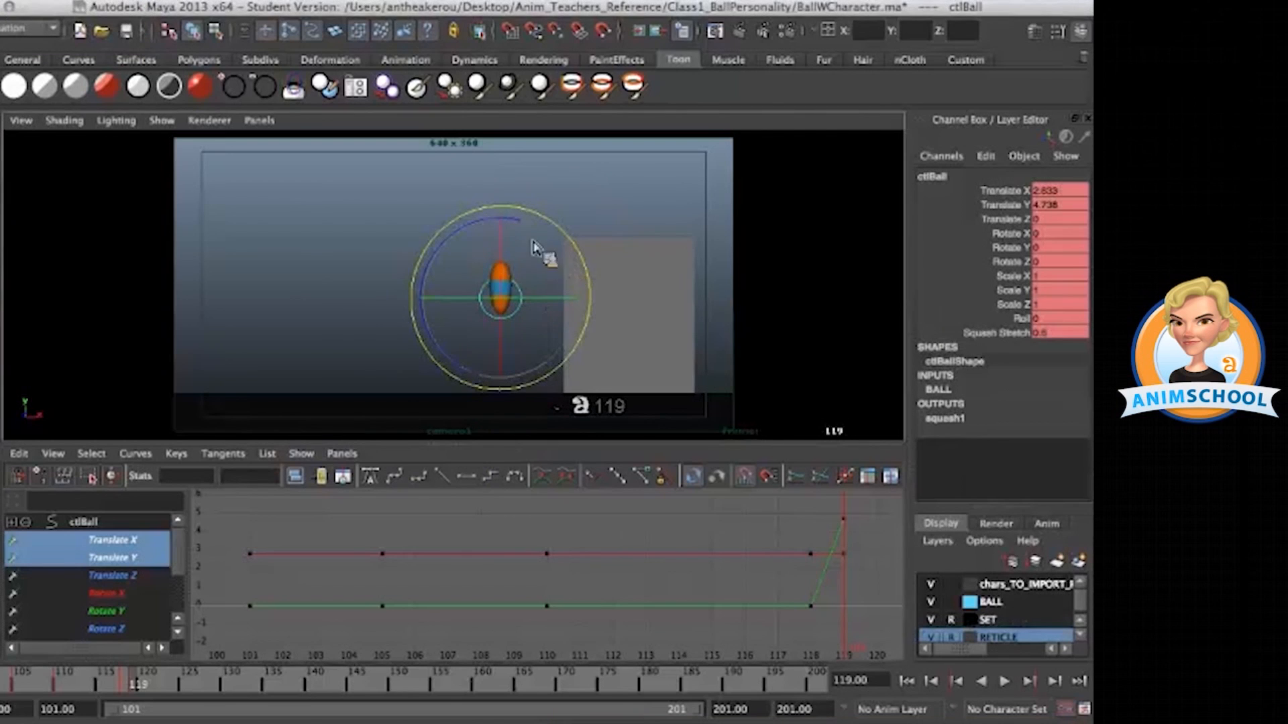
- Tilt ctlBall slightly forward and raise it near the top of its jump at frame 123
{"action": "left_click_drag", "start_coordinate": [534, 249], "coordinate": [492, 229]}
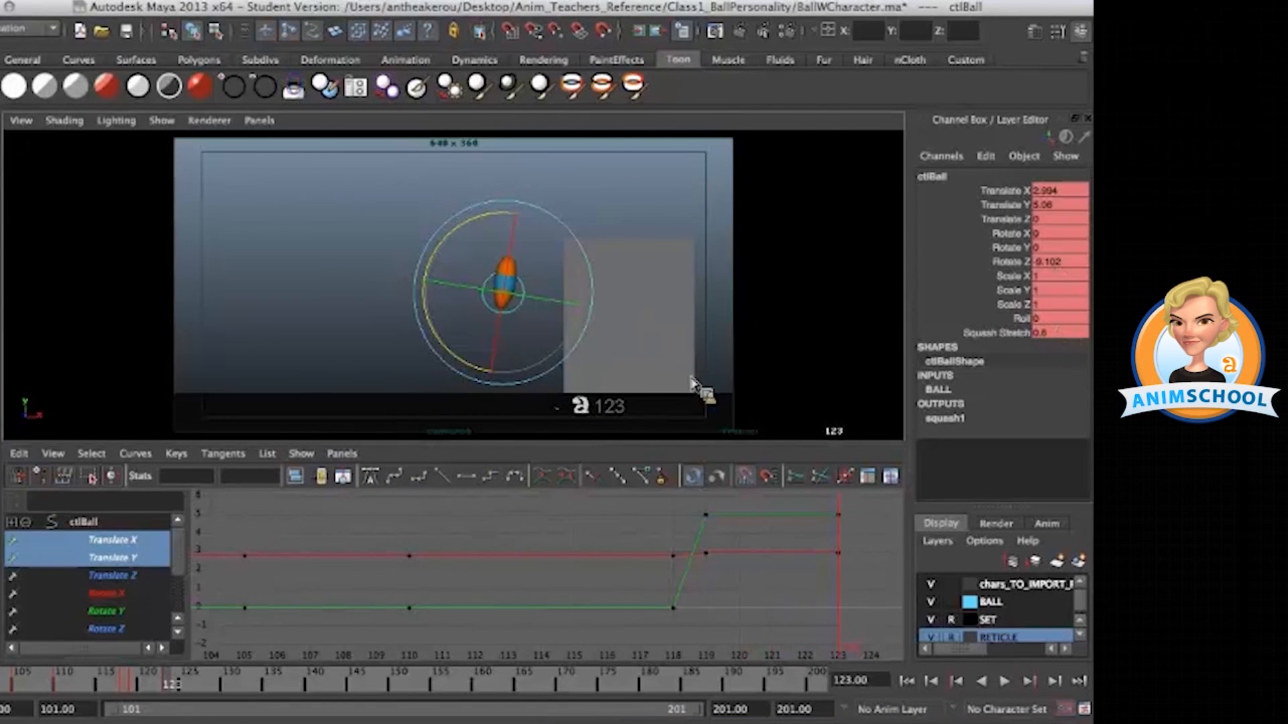
{"action": "left_click_drag", "start_coordinate": [500, 291], "coordinate": [562, 189]}
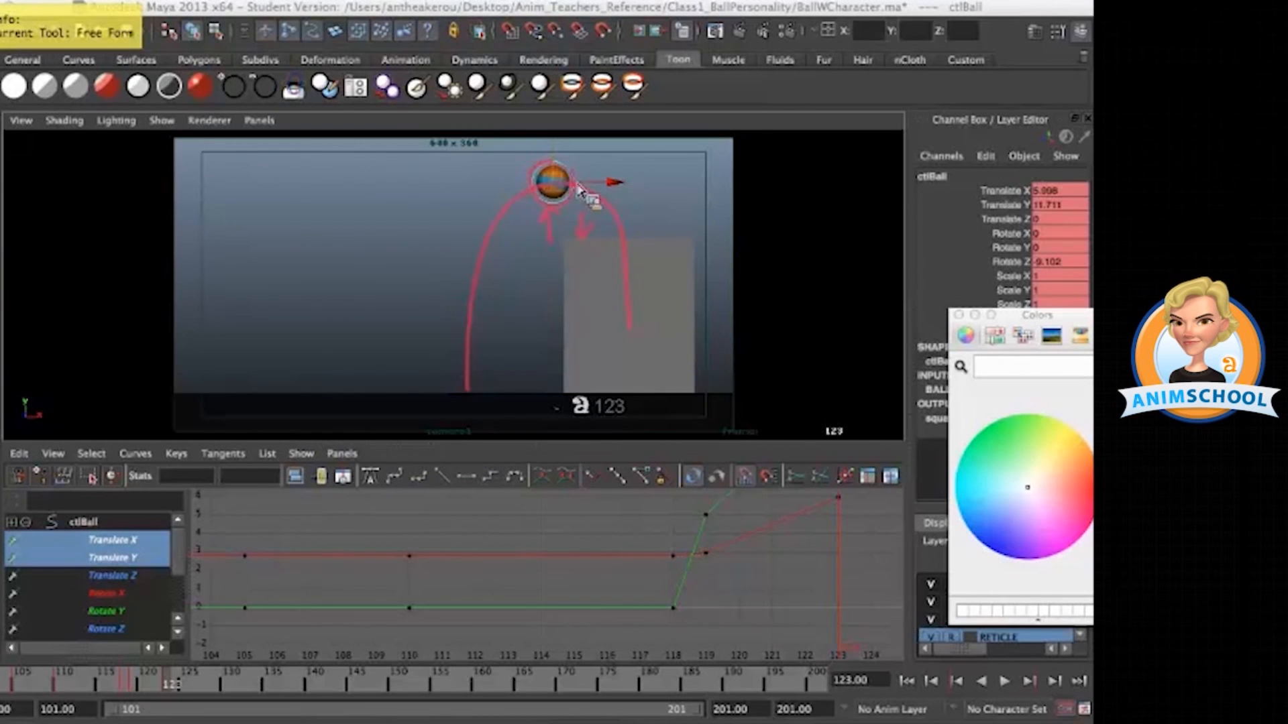
{"action": "mouse_move", "coordinate": [616, 291]}
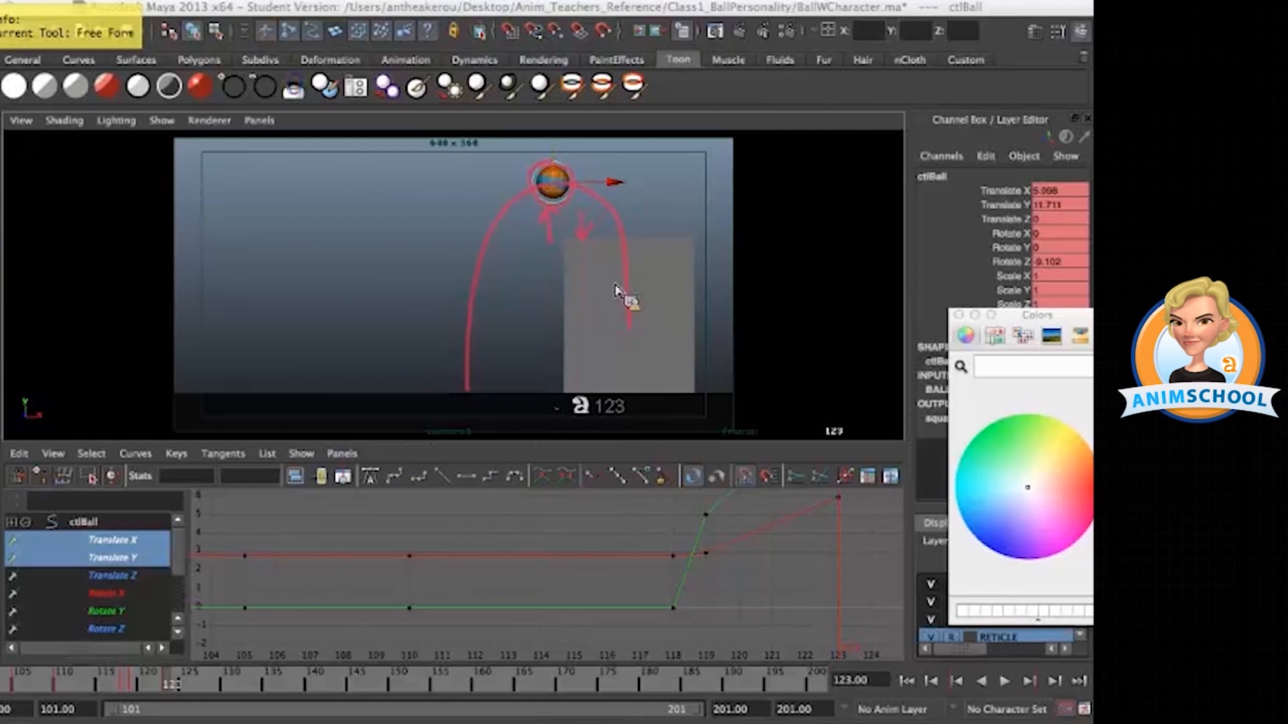
{"action": "mouse_move", "coordinate": [645, 140]}
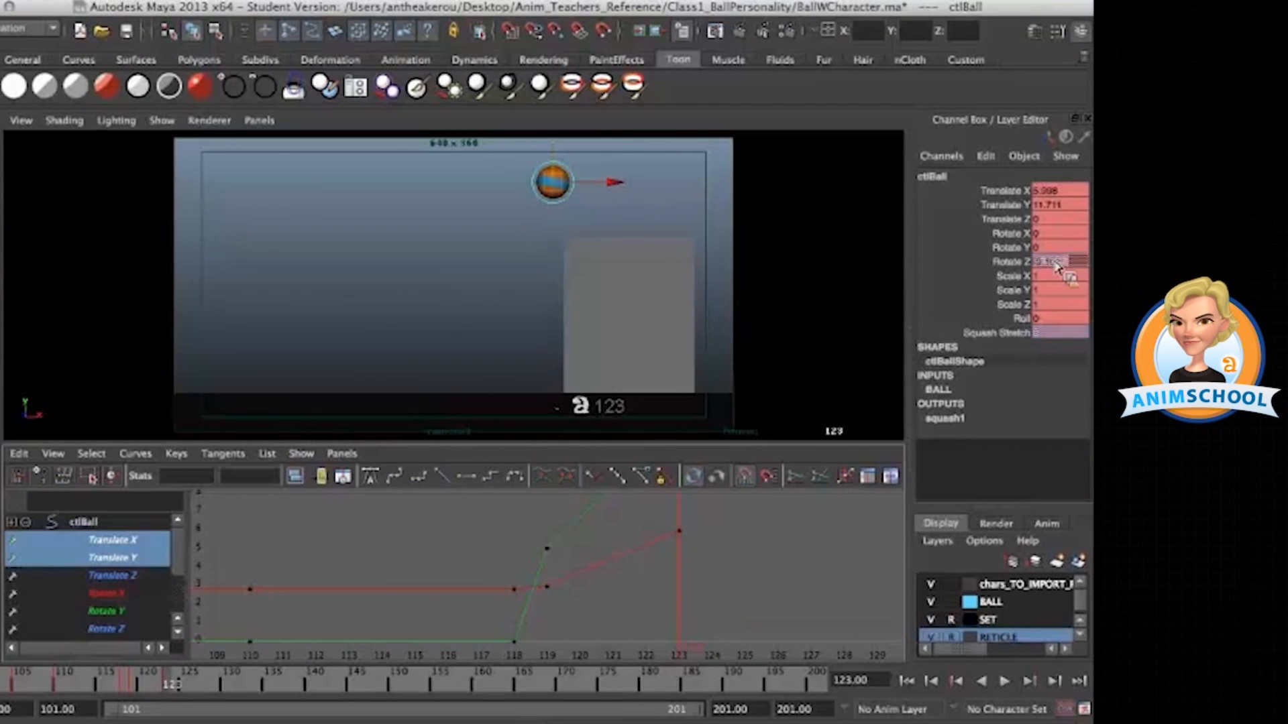
- Zero the ball's Rotate Z and key it lowered over the block at frame 127
{"action": "left_click", "coordinate": [1059, 261]}
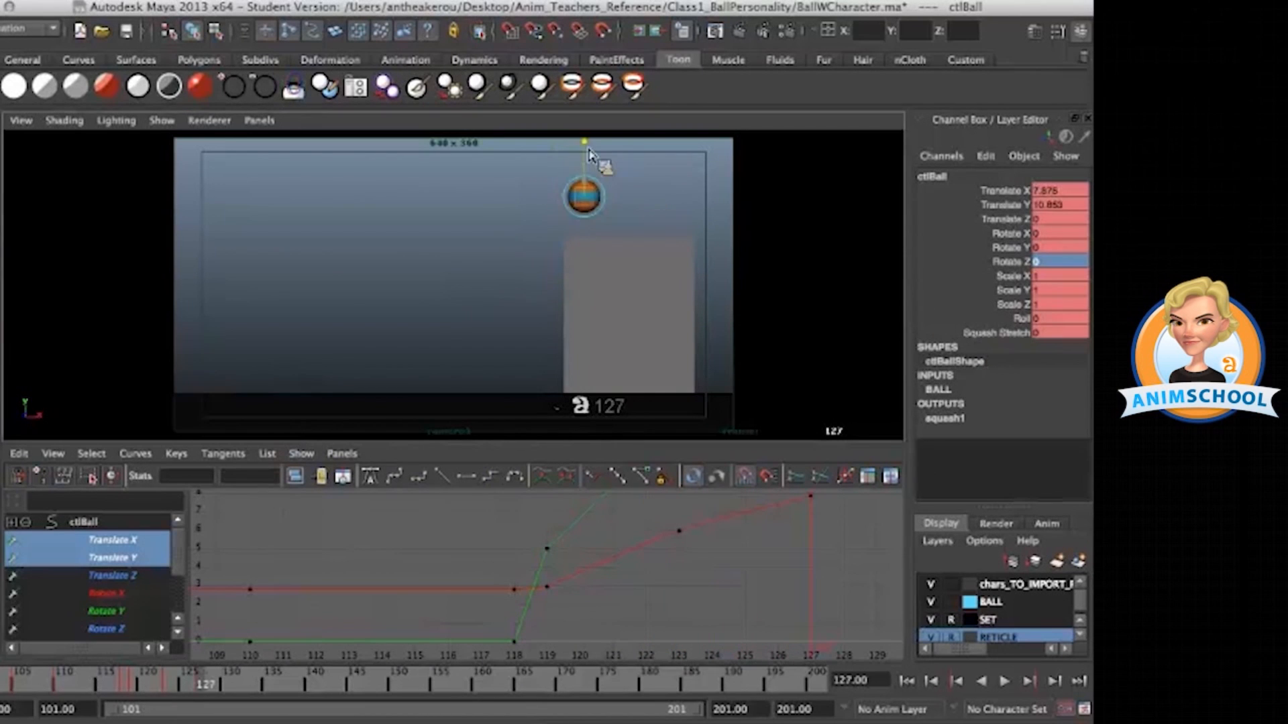
{"action": "left_click_drag", "start_coordinate": [583, 196], "coordinate": [598, 225]}
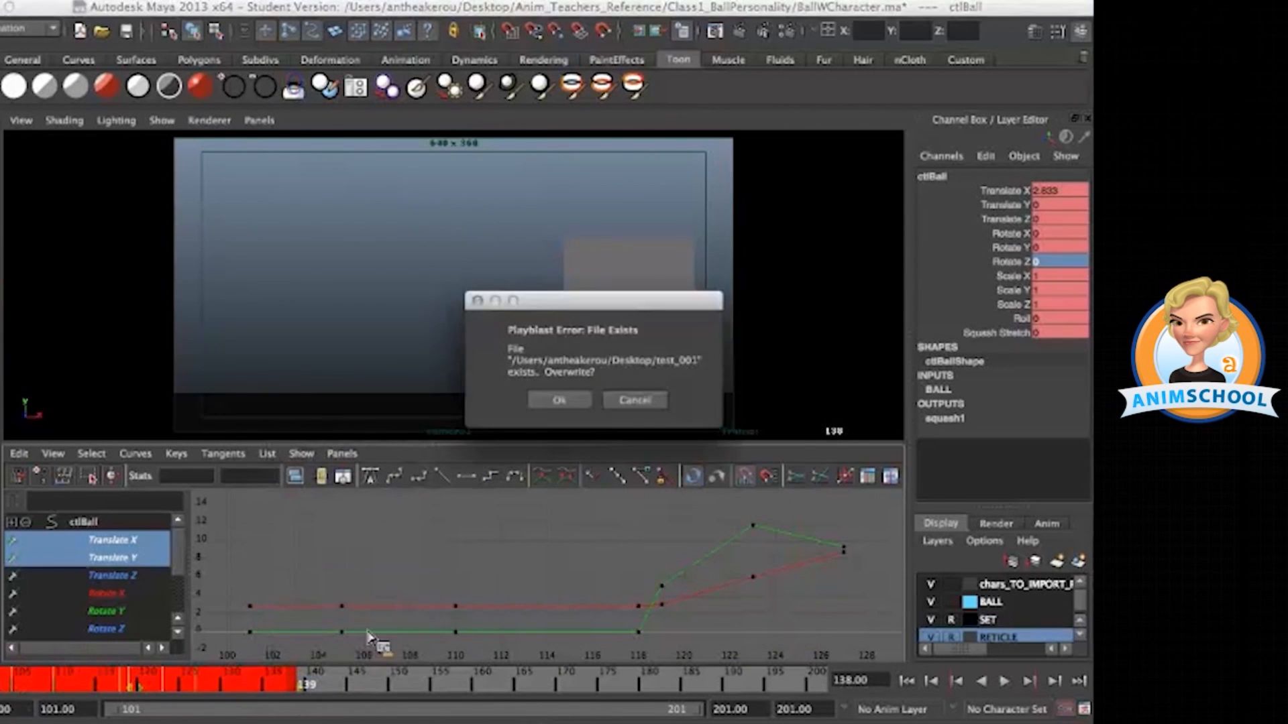
- Overwrite the existing playblast, replay the new one several times and scrub the jump arc
{"action": "left_click", "coordinate": [558, 400]}
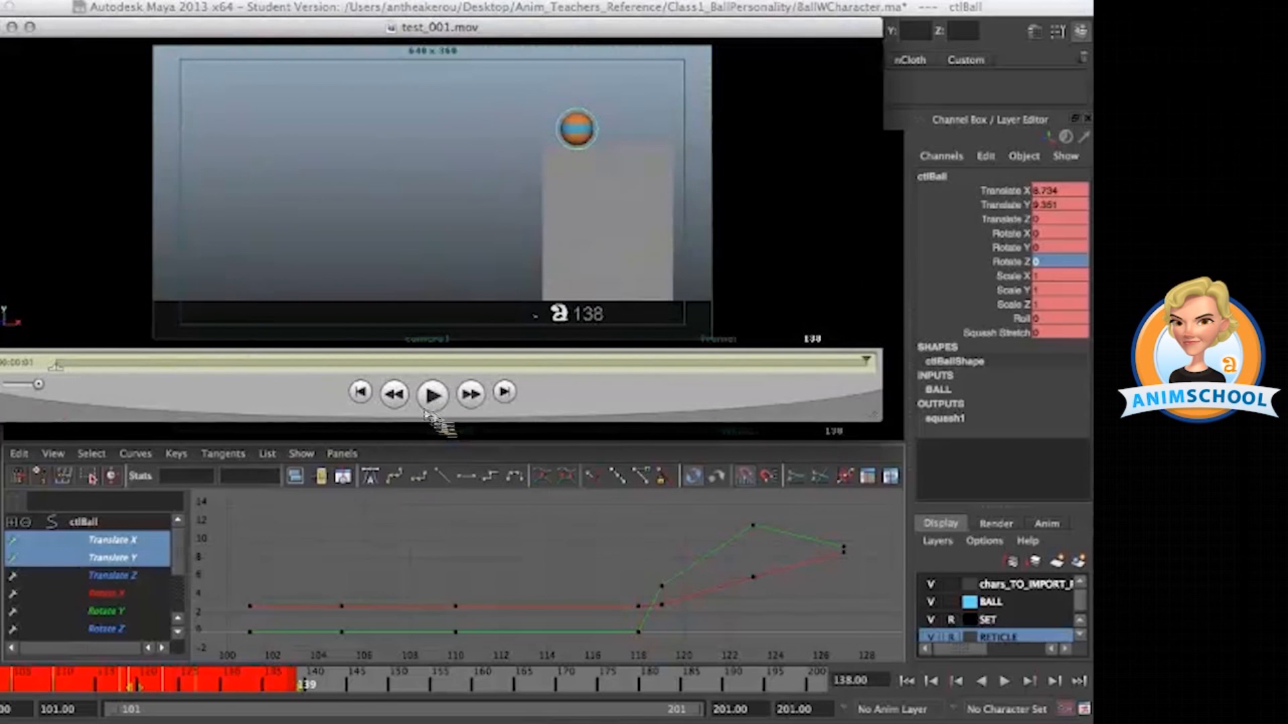
{"action": "left_click", "coordinate": [431, 393]}
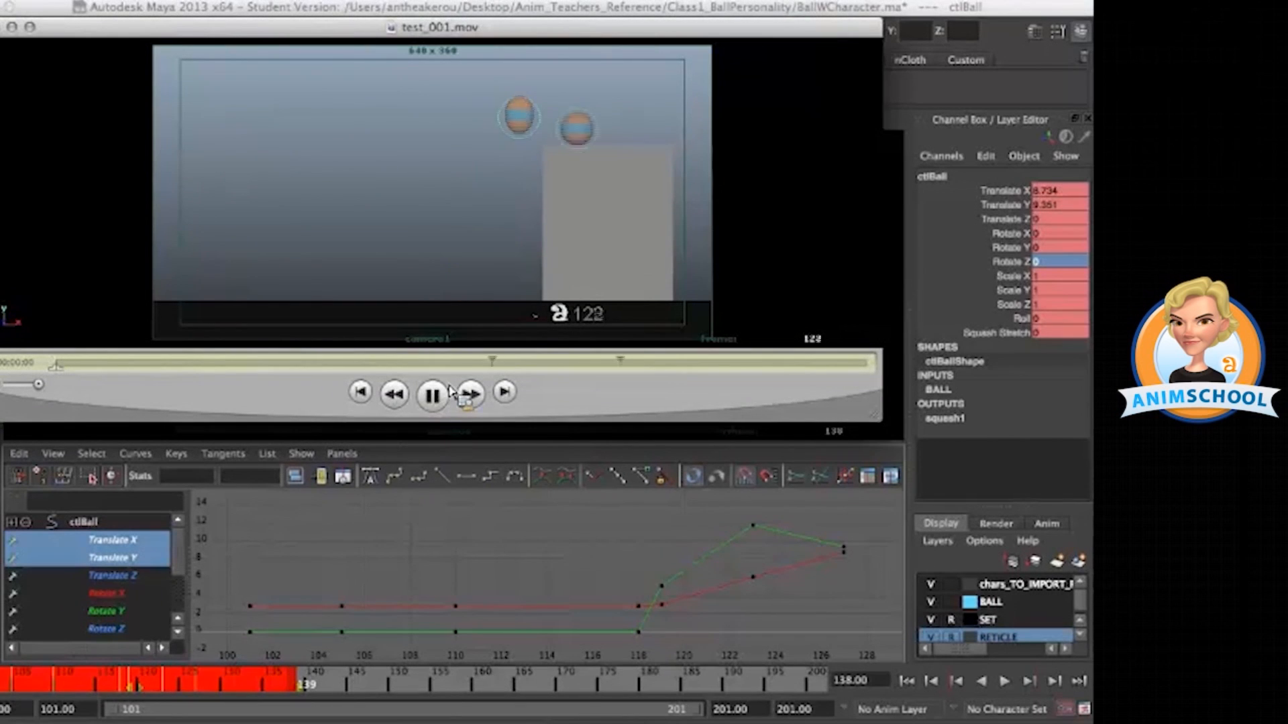
{"action": "left_click", "coordinate": [432, 393]}
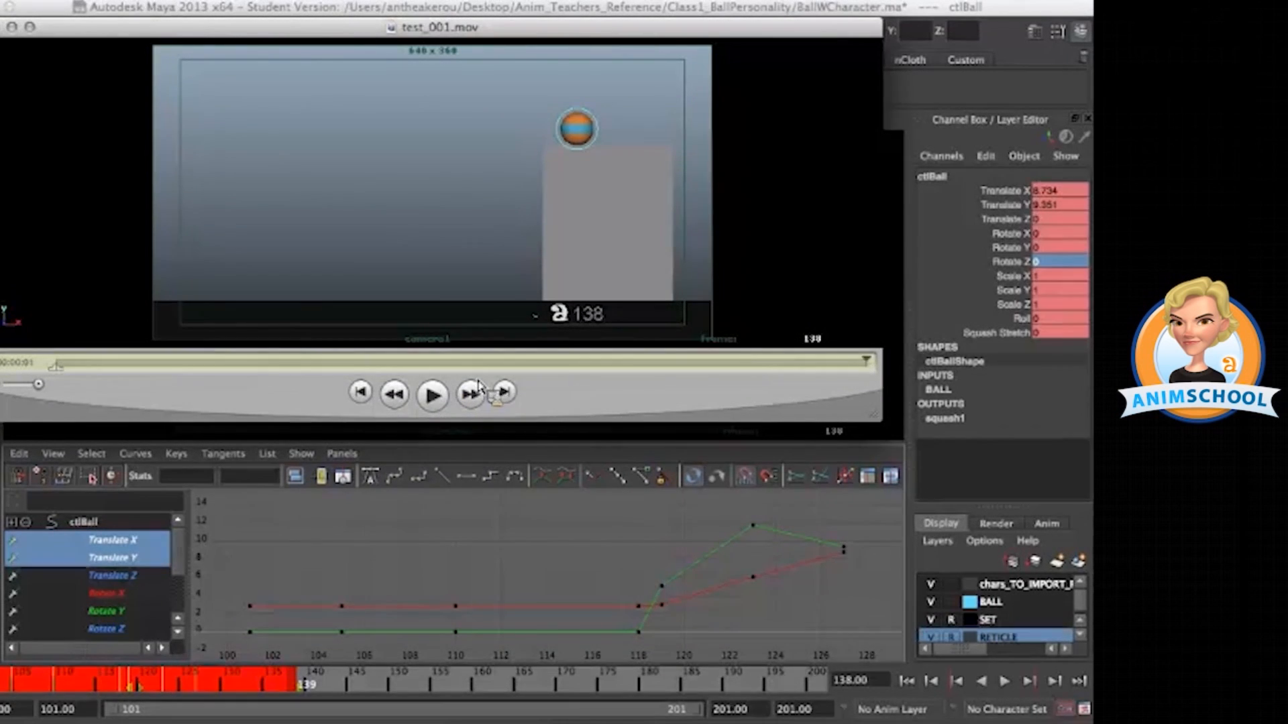
{"action": "left_click", "coordinate": [432, 395]}
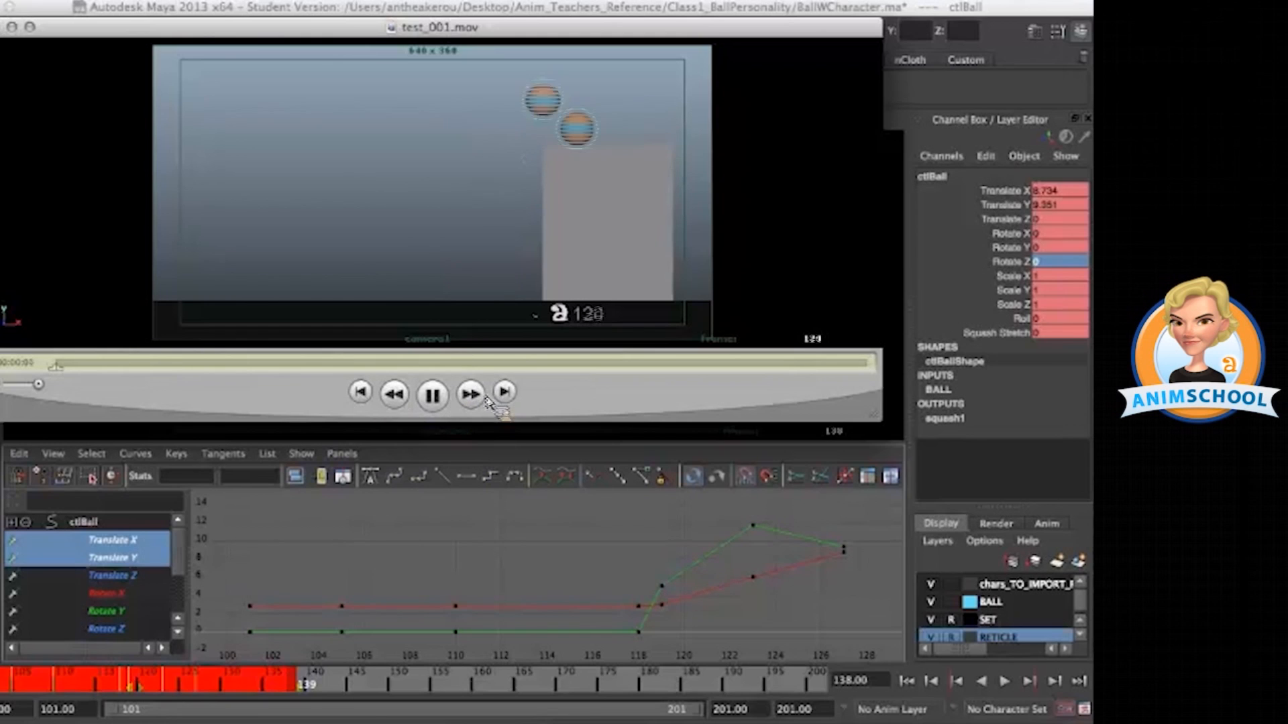
{"action": "left_click", "coordinate": [431, 393]}
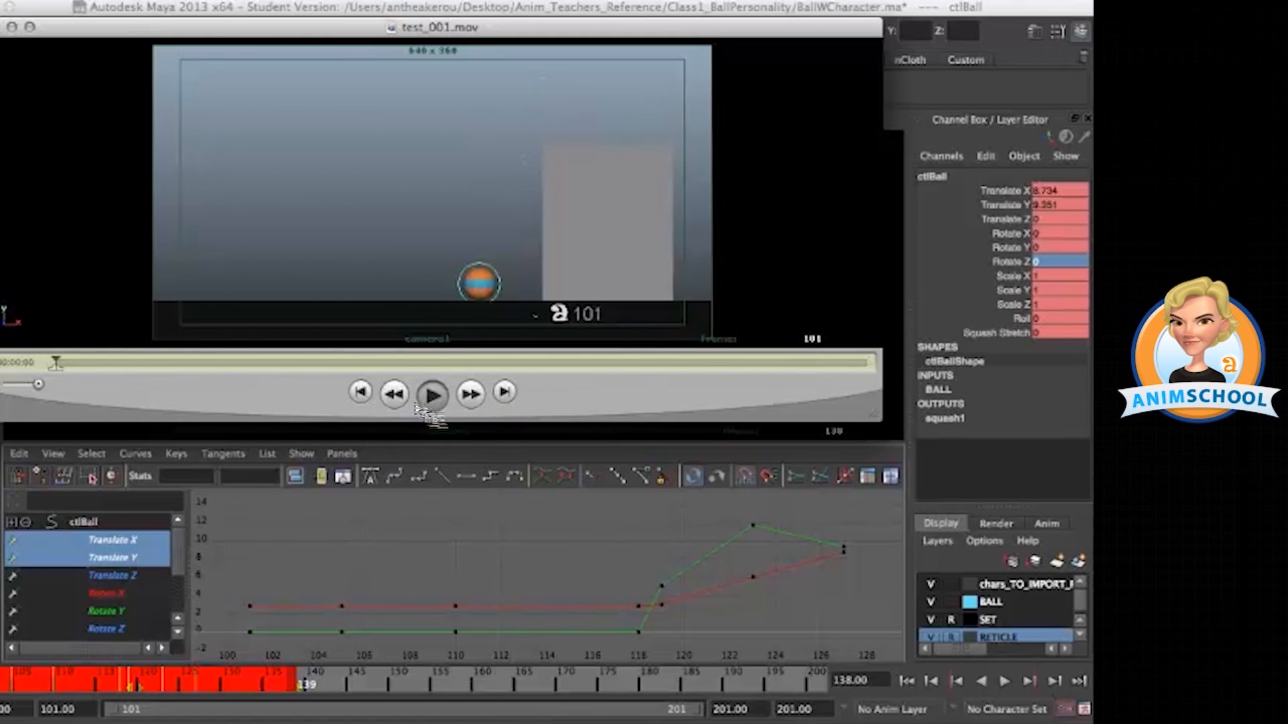
{"action": "left_click", "coordinate": [433, 393]}
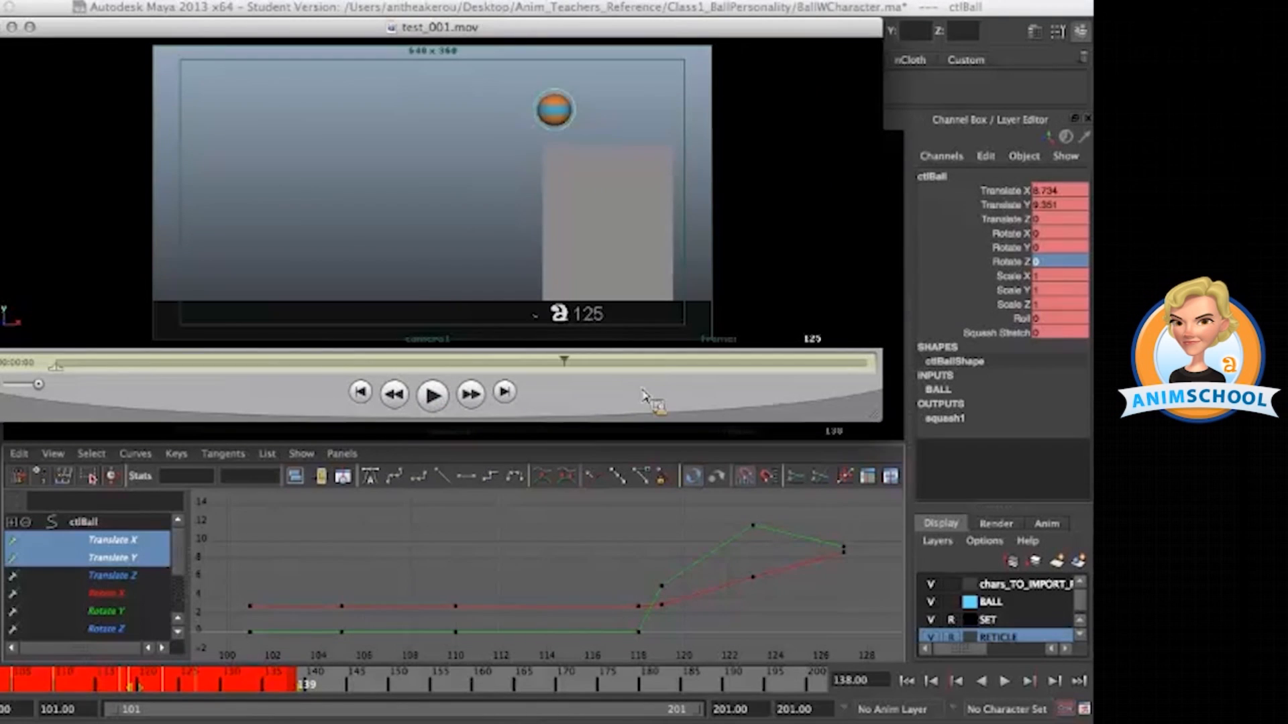
{"action": "left_click_drag", "start_coordinate": [565, 360], "coordinate": [475, 360]}
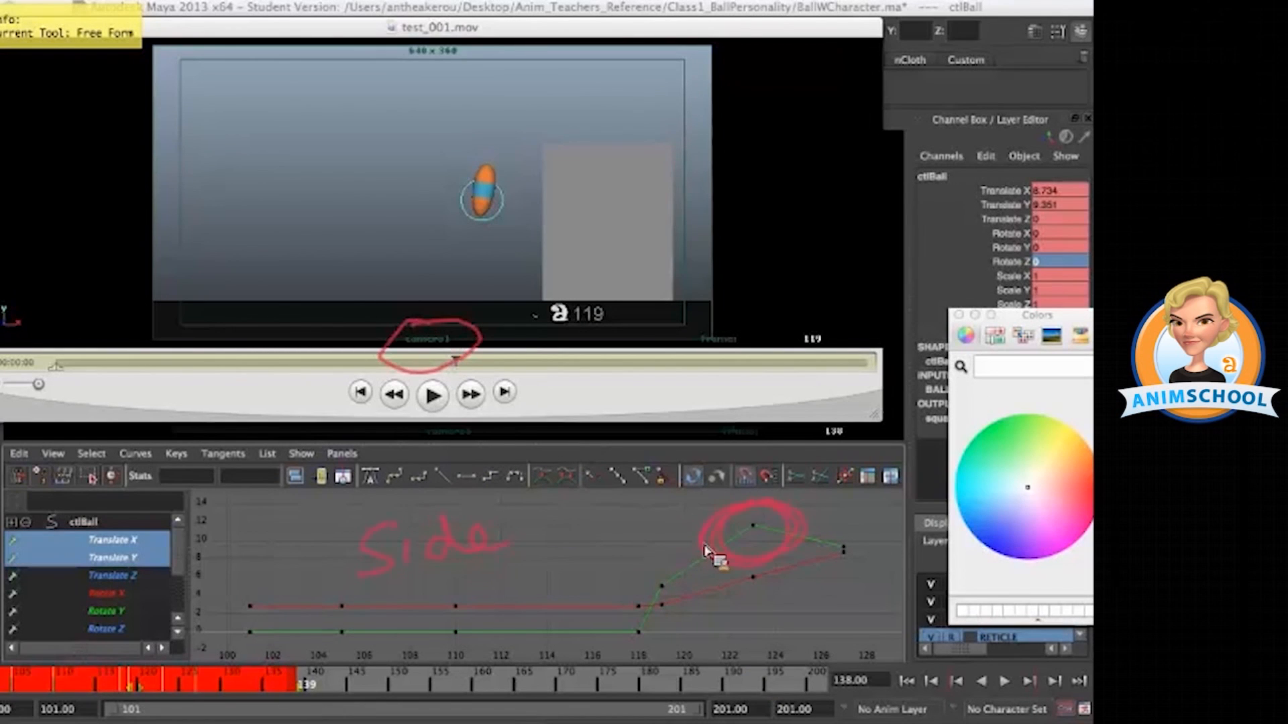
{"action": "mouse_move", "coordinate": [562, 565]}
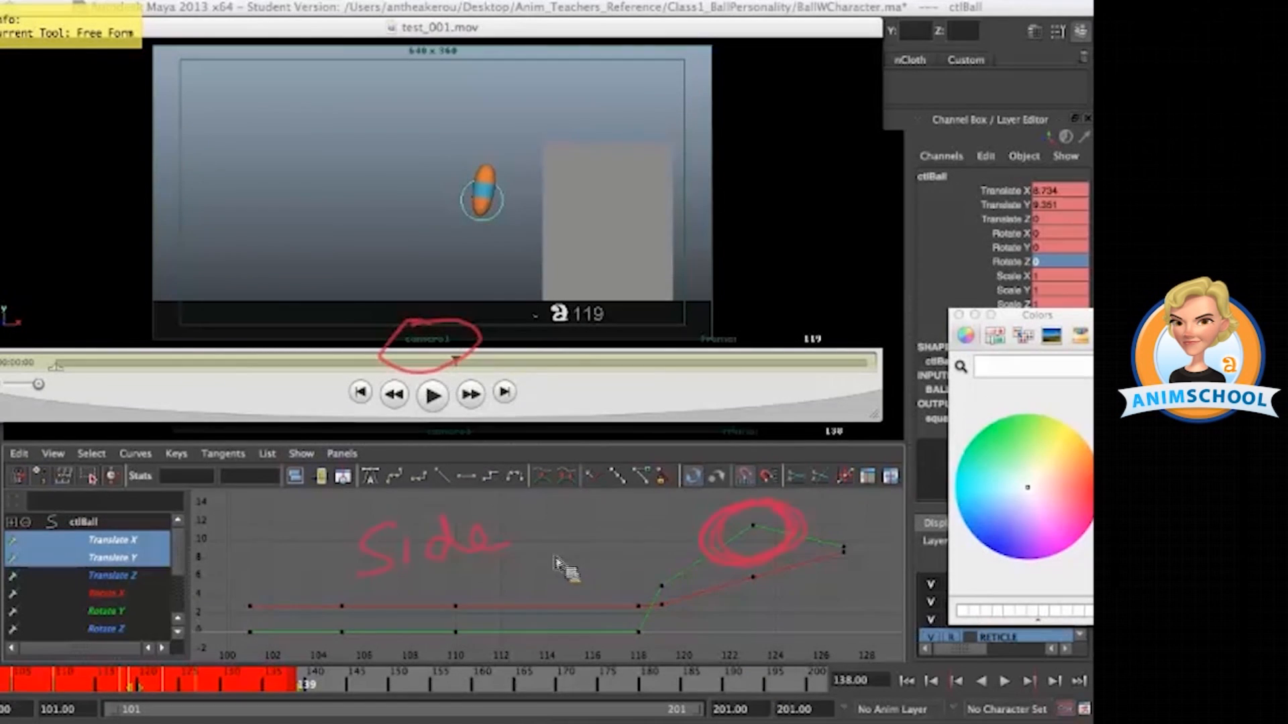
- Scrub through the whole playblast to check the motion before closing the player
{"action": "left_click", "coordinate": [430, 393]}
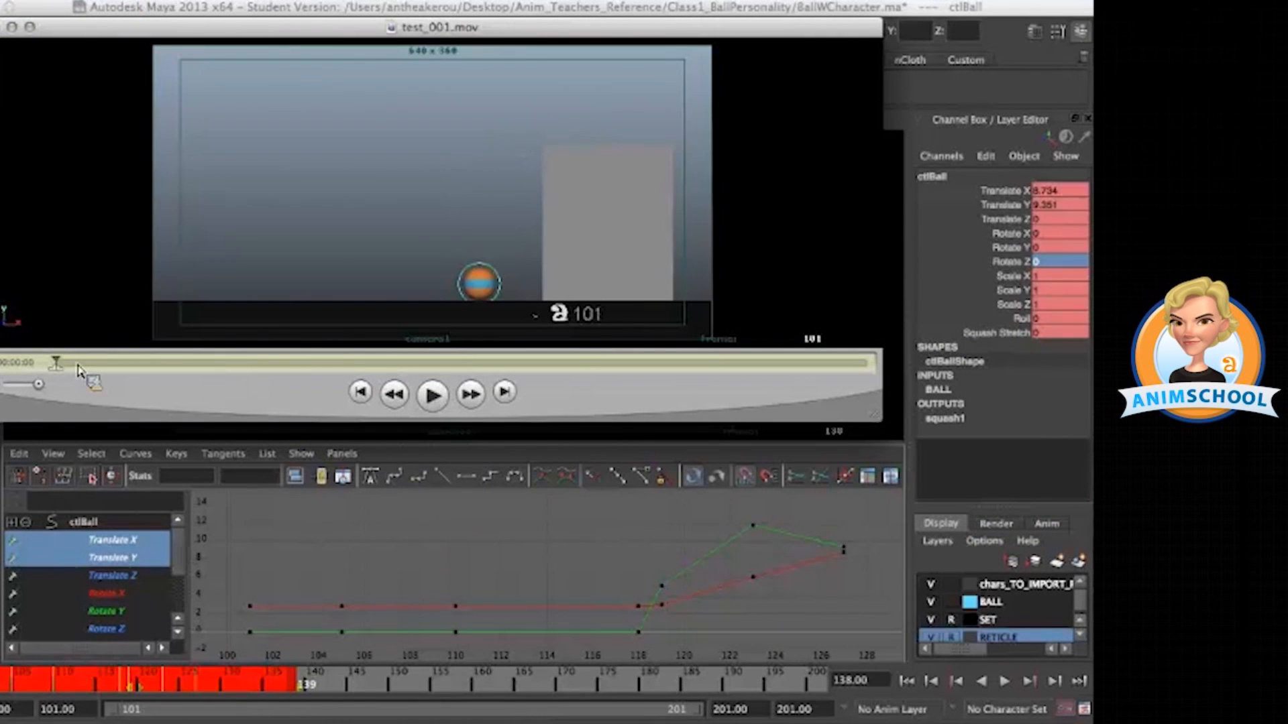
{"action": "left_click_drag", "start_coordinate": [57, 360], "coordinate": [865, 360]}
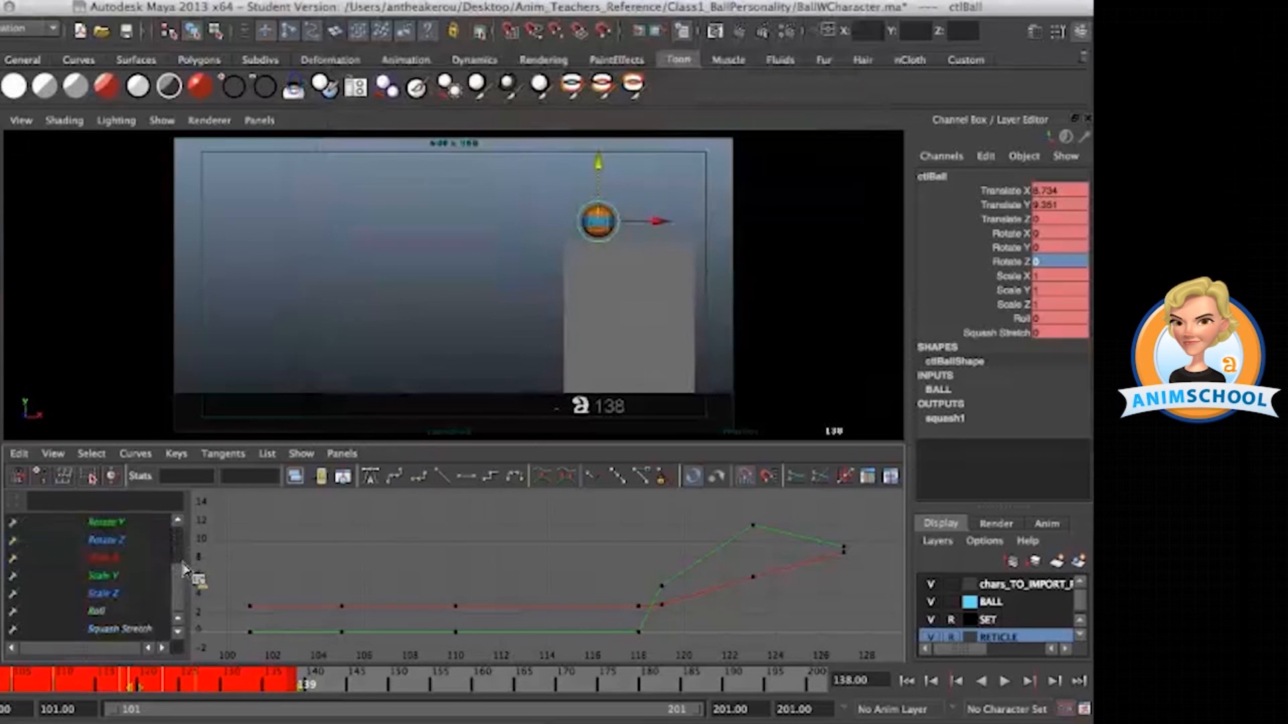
- Show all of ctlBall's animation curves together in the Graph Editor at frame 101
{"action": "left_click", "coordinate": [119, 628]}
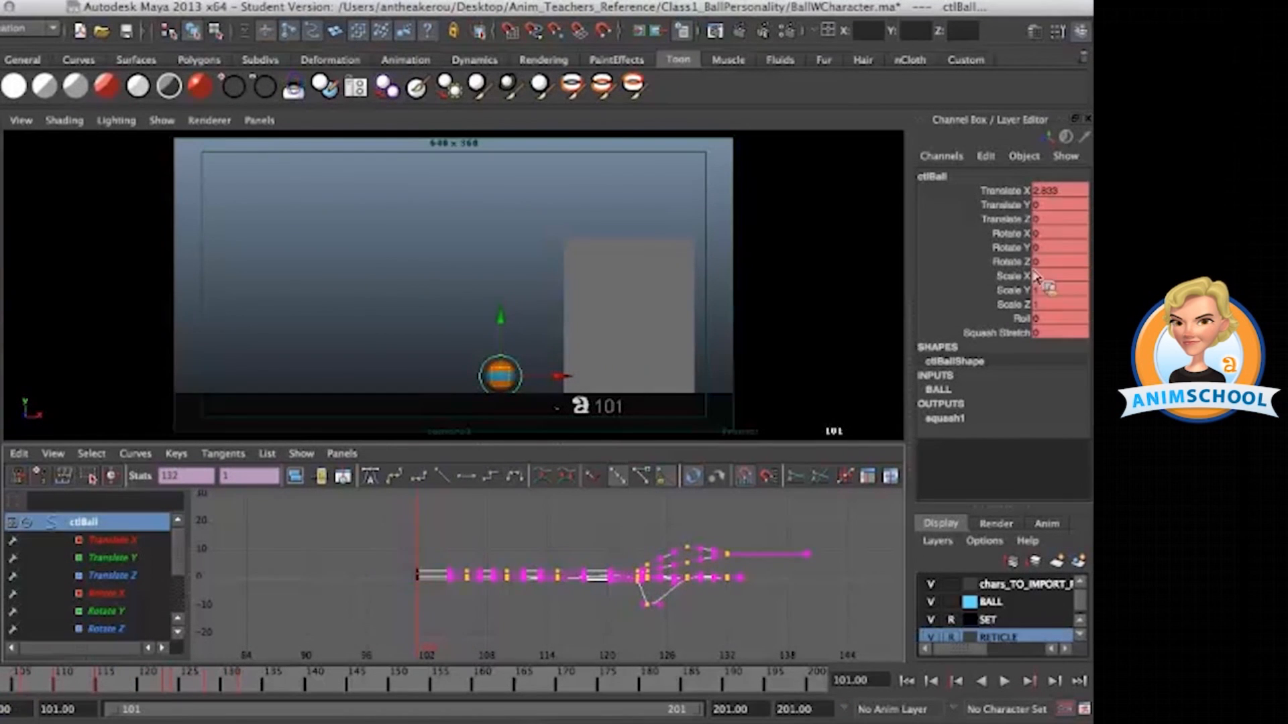
- Convert the selected range of the ball's Time Slider keys into breakdown keys
{"action": "left_click", "coordinate": [1056, 189]}
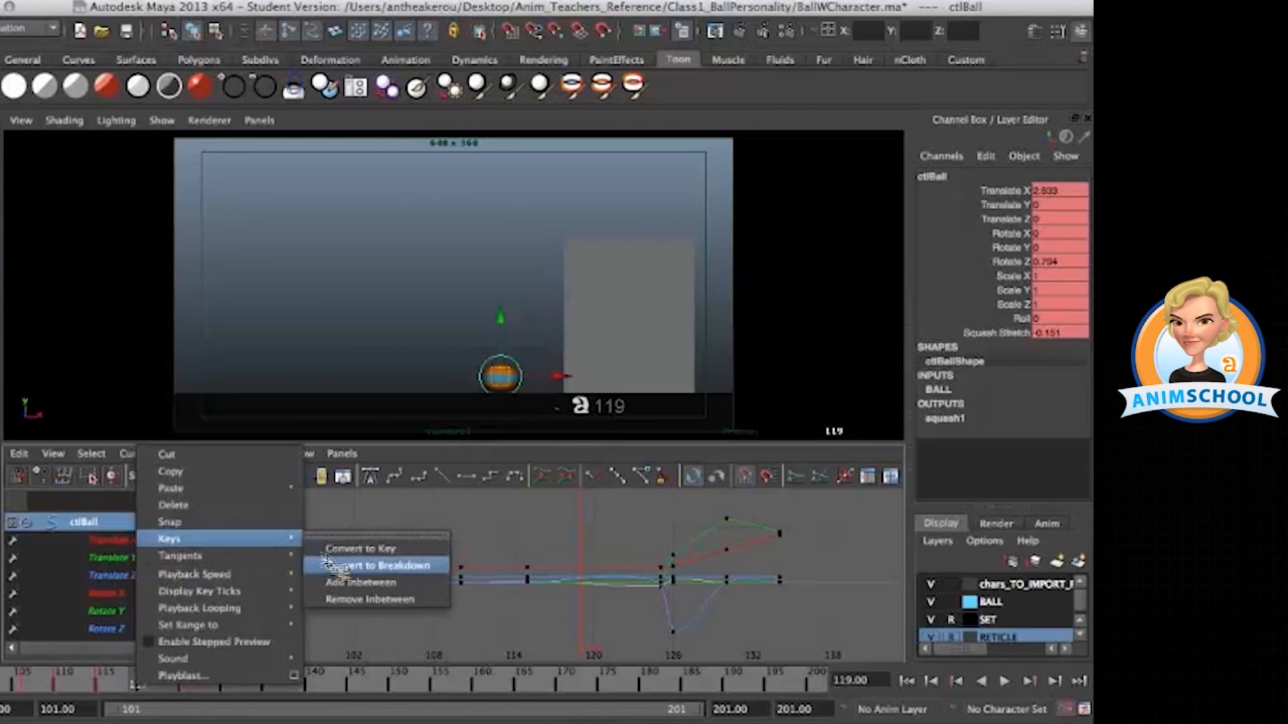
{"action": "left_click", "coordinate": [378, 564]}
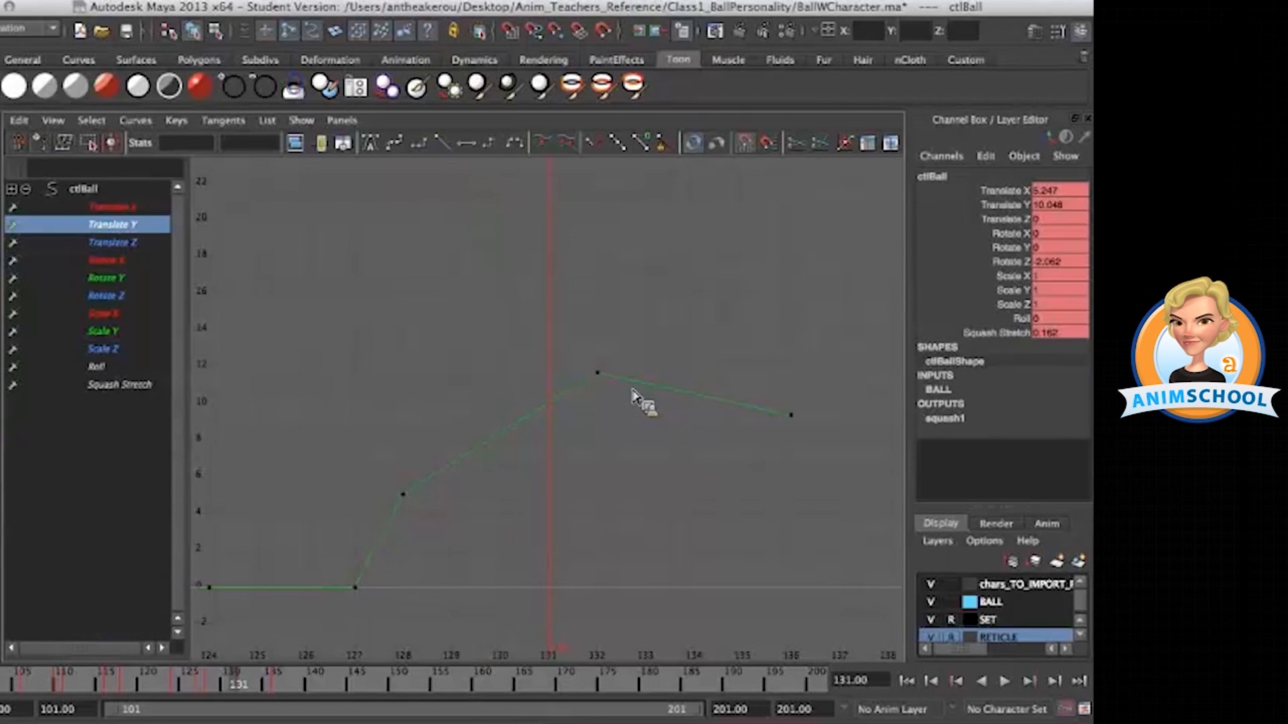
- Round the Translate Y peak key and reshape the rising tangent into a smooth arc
{"action": "left_click", "coordinate": [597, 374]}
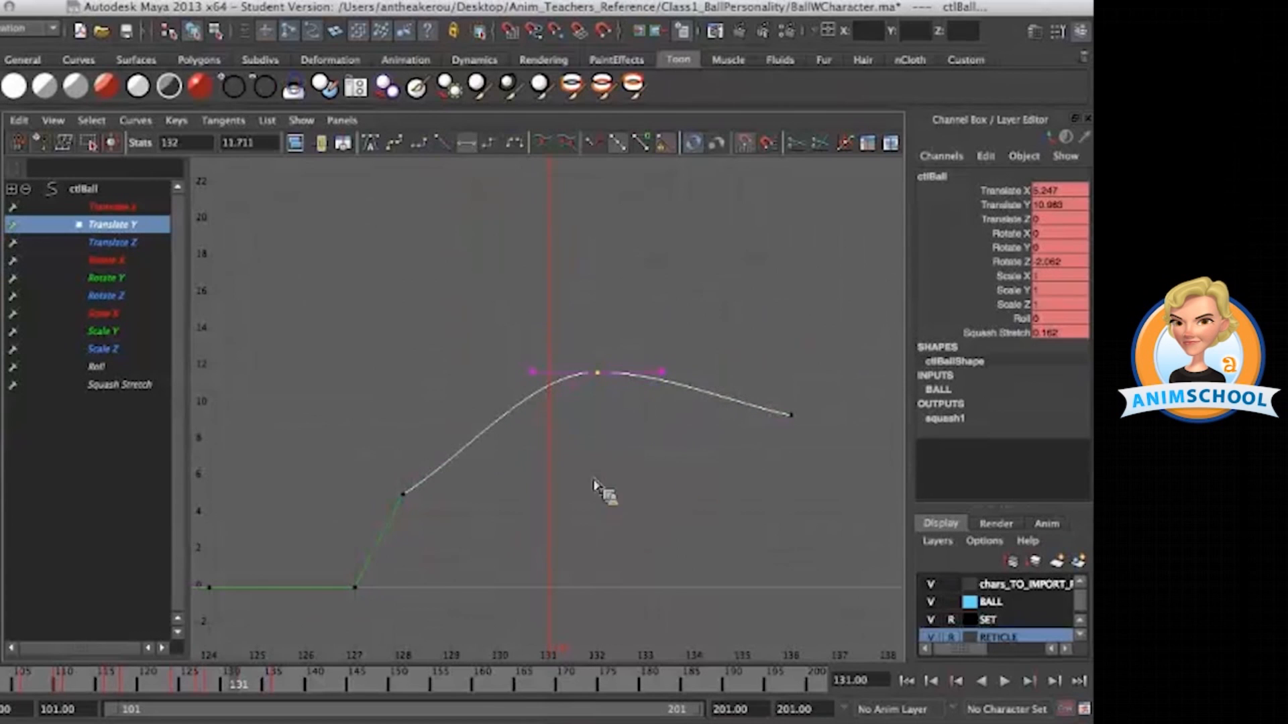
{"action": "mouse_move", "coordinate": [571, 210]}
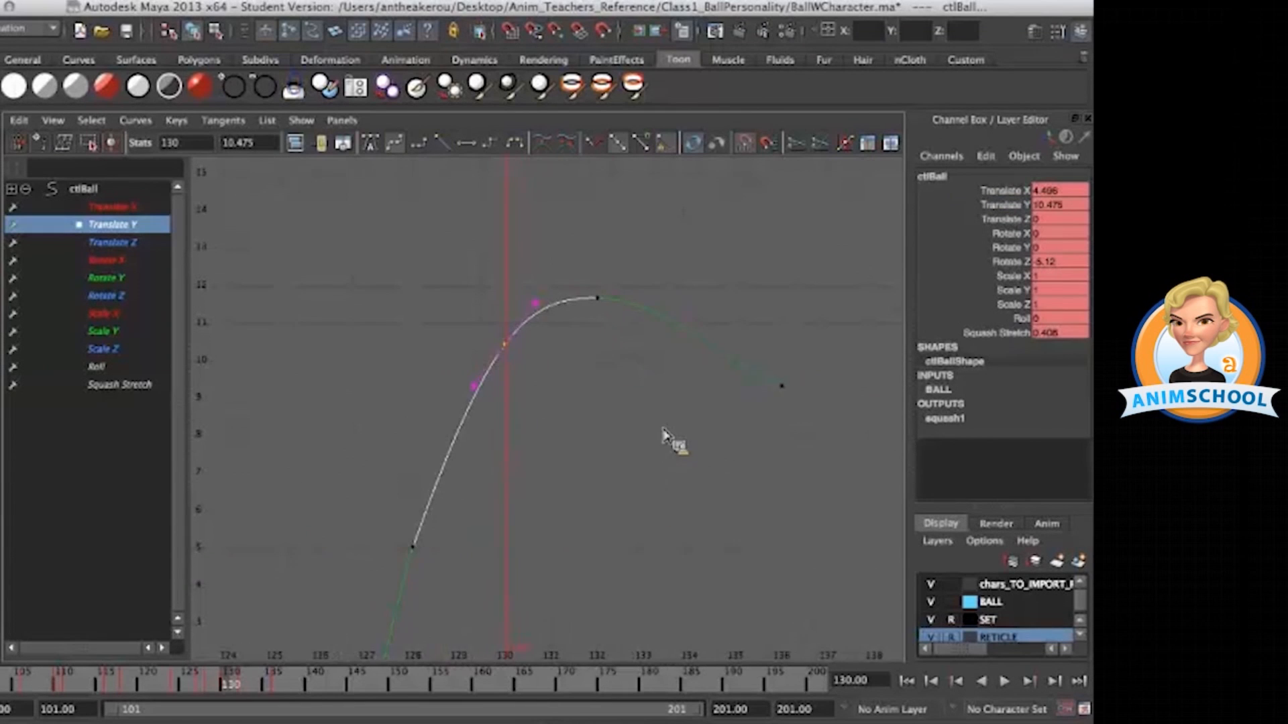
{"action": "left_click_drag", "start_coordinate": [780, 387], "coordinate": [694, 426]}
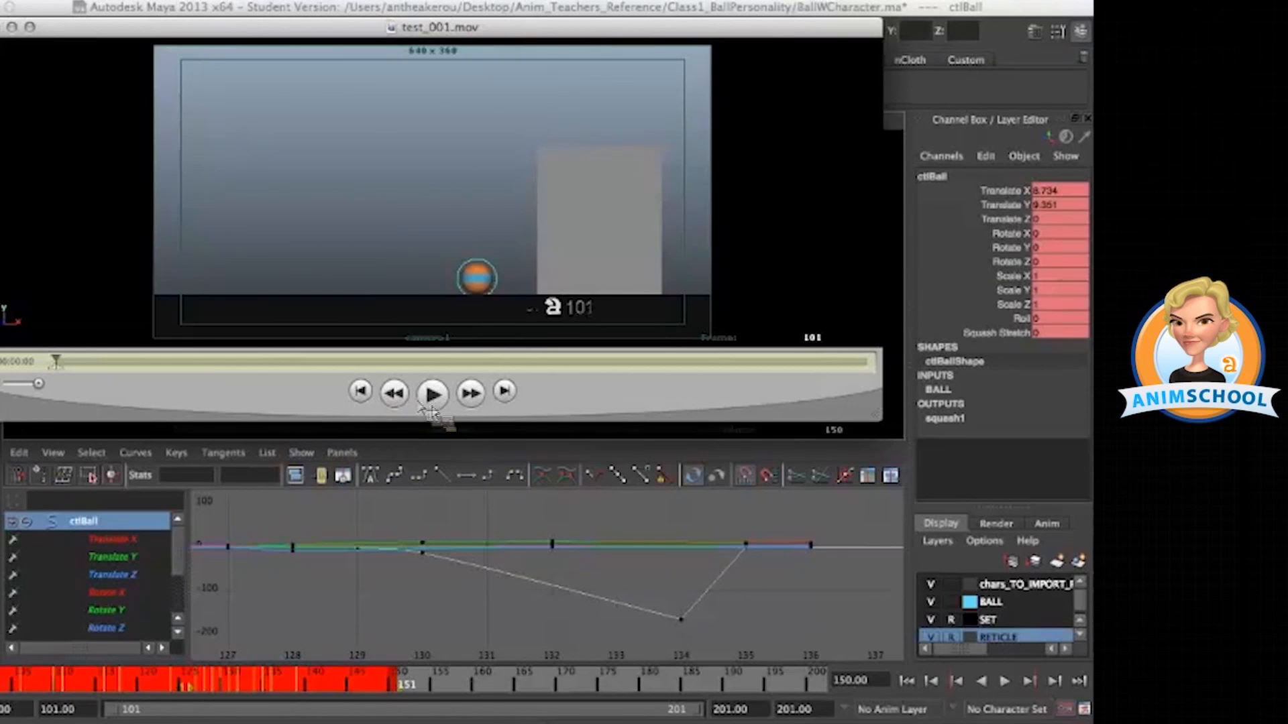
- Play, pause and rewind the new playblast to watch the smoothed jump onto the block
{"action": "left_click", "coordinate": [432, 393]}
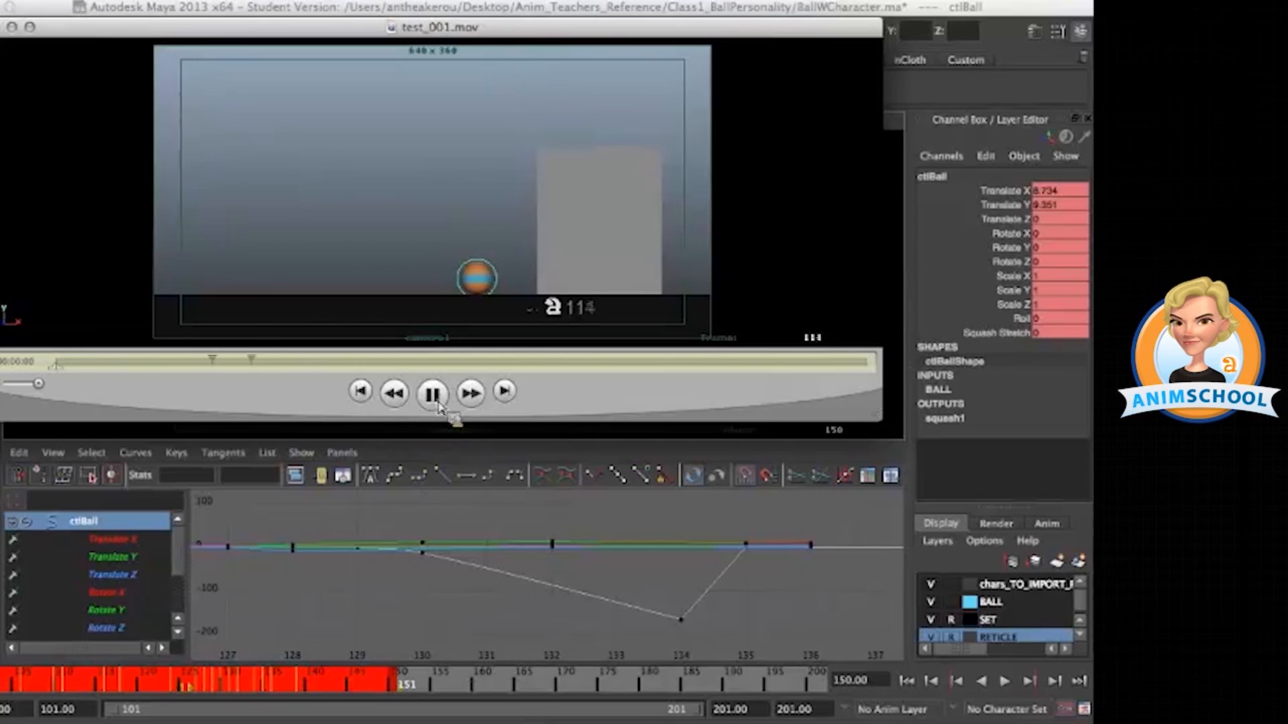
{"action": "left_click", "coordinate": [432, 393]}
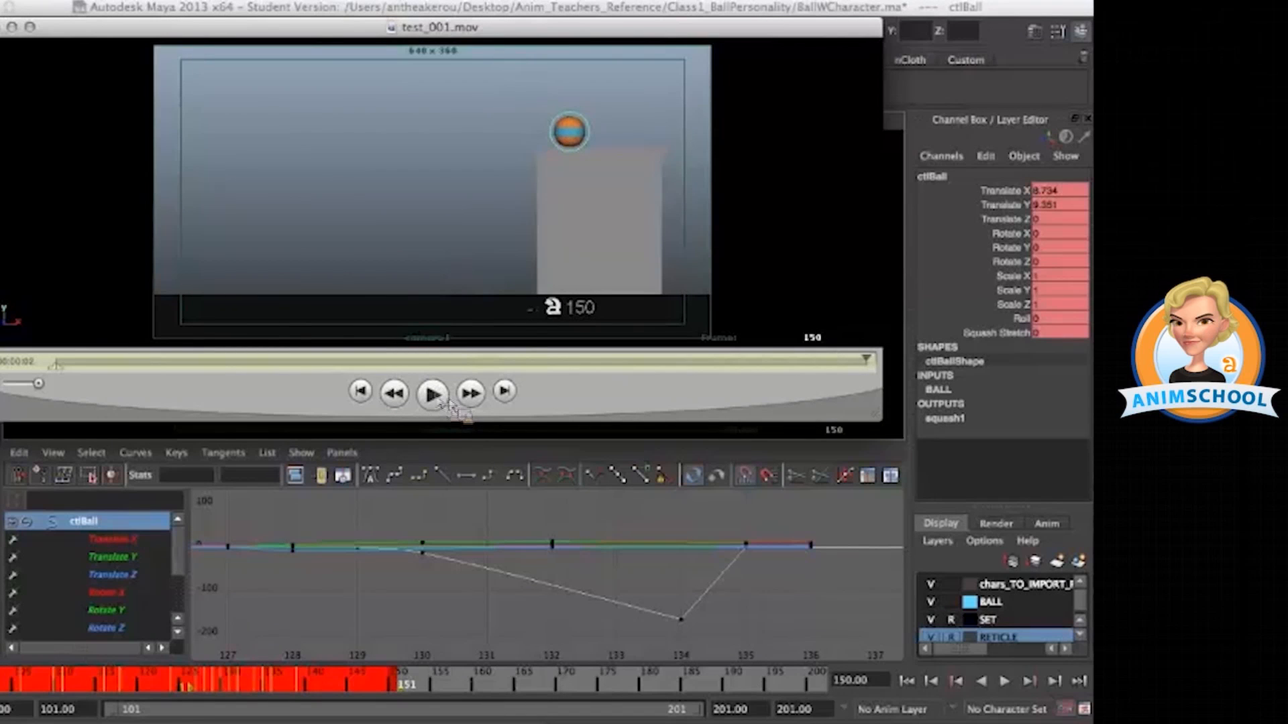
{"action": "left_click", "coordinate": [431, 393]}
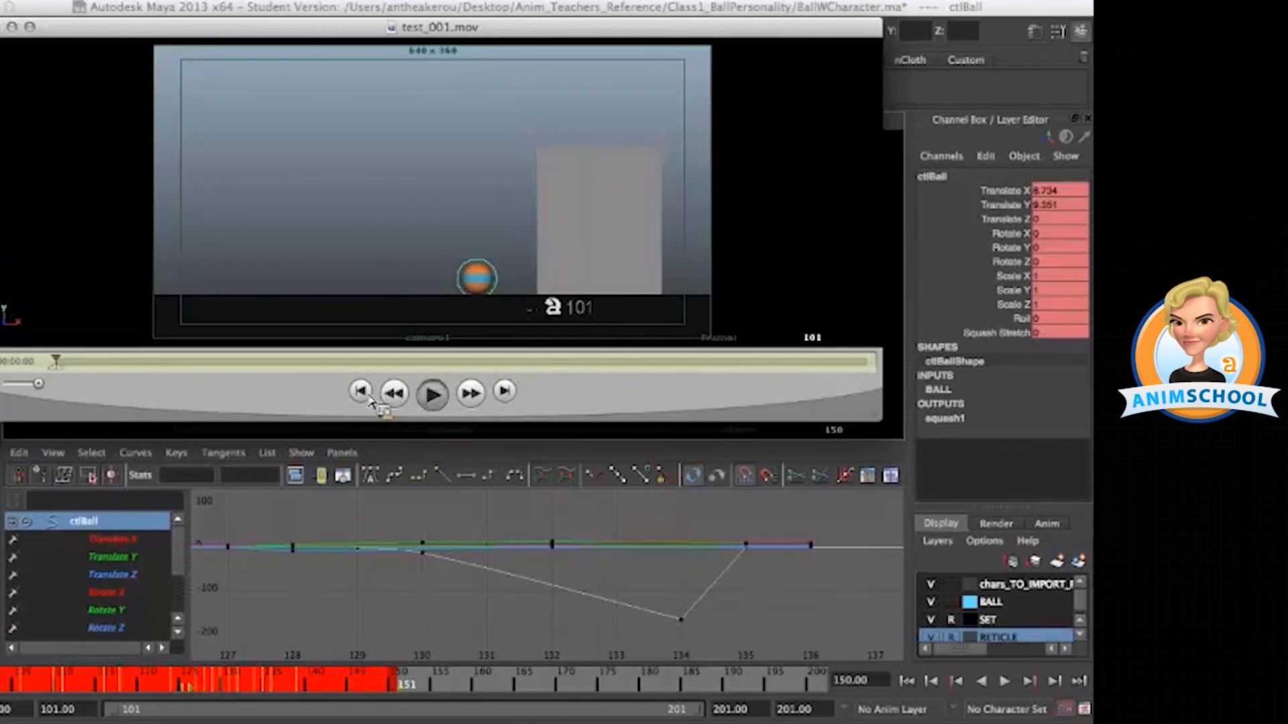
{"action": "left_click", "coordinate": [430, 393]}
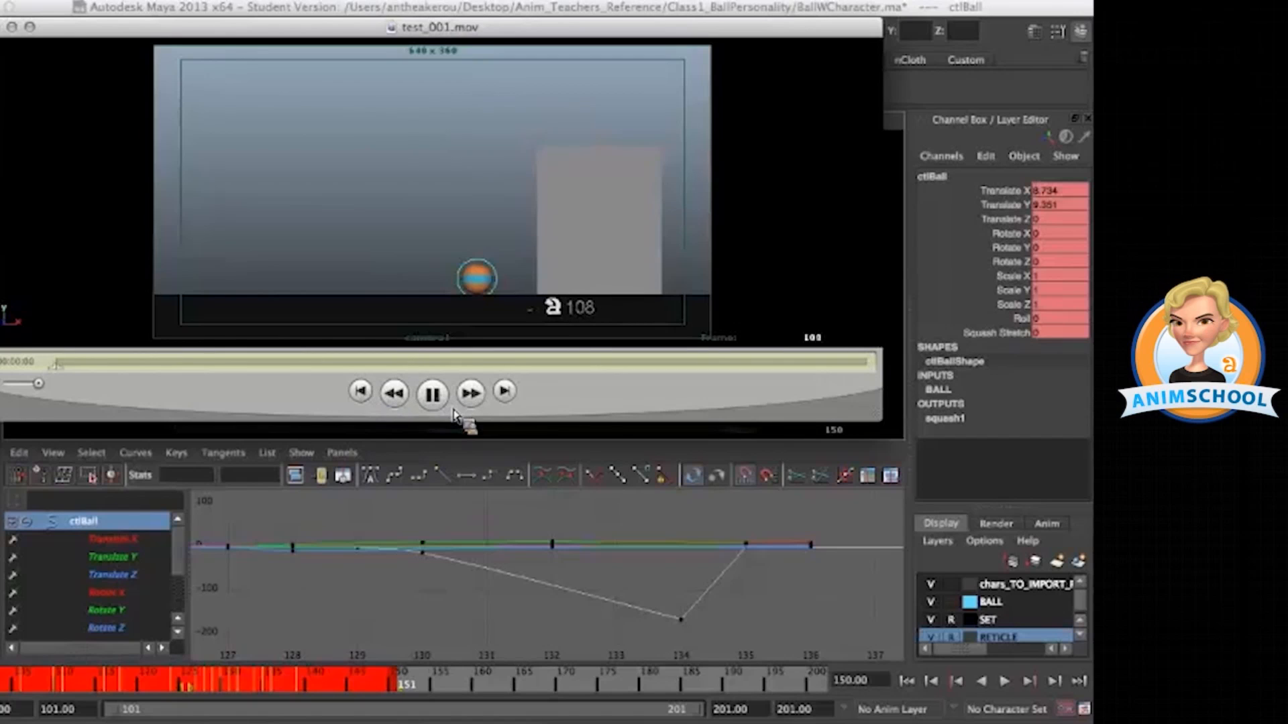
{"action": "left_click", "coordinate": [431, 392]}
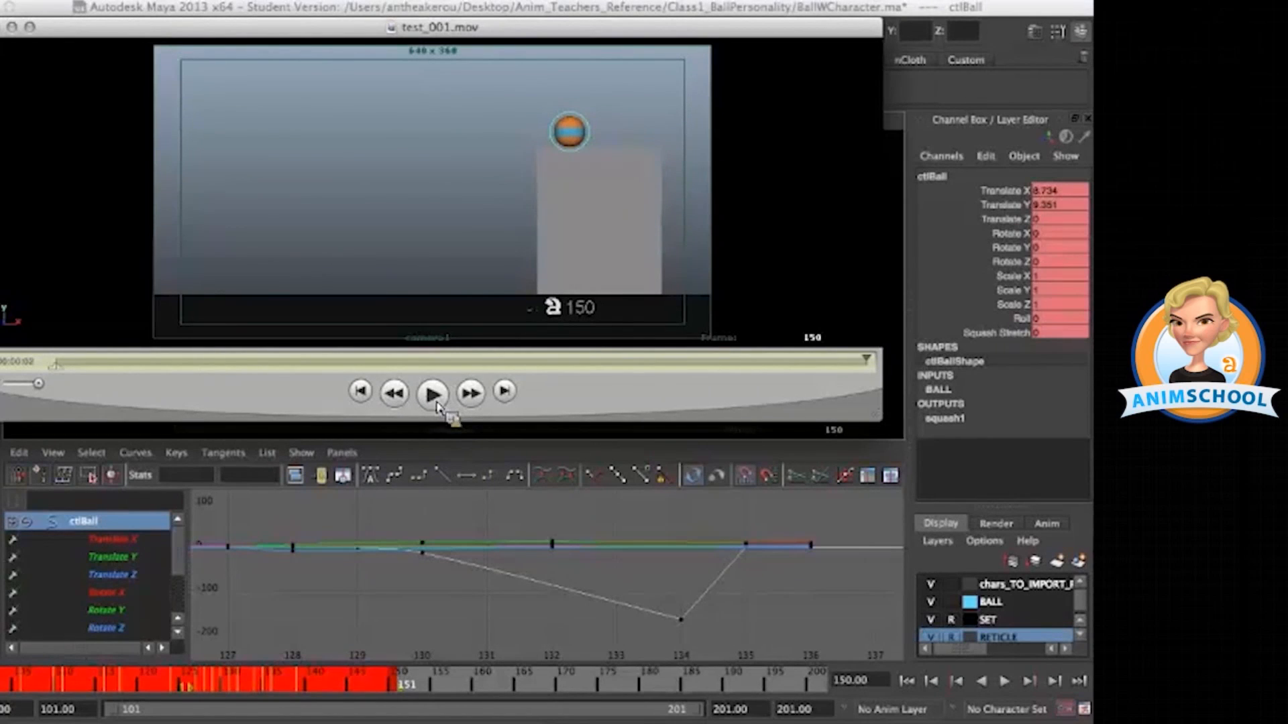
{"action": "left_click_drag", "start_coordinate": [866, 359], "coordinate": [115, 360]}
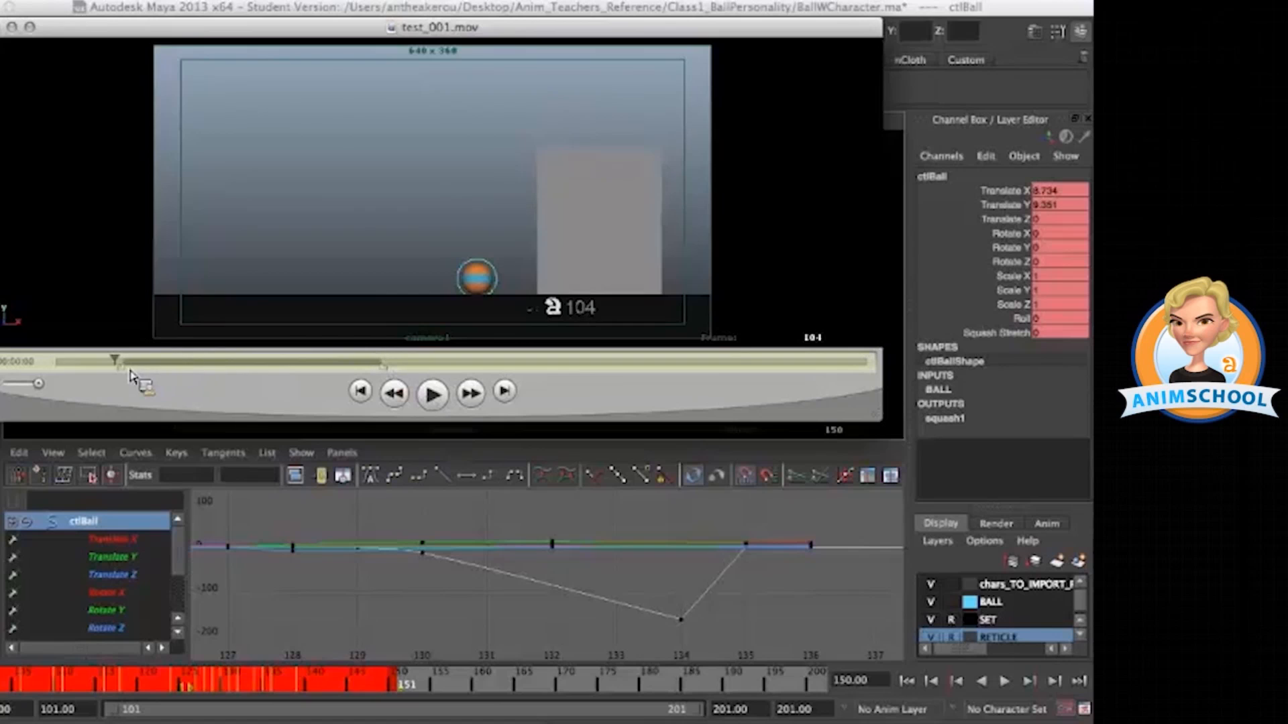
{"action": "left_click", "coordinate": [393, 391]}
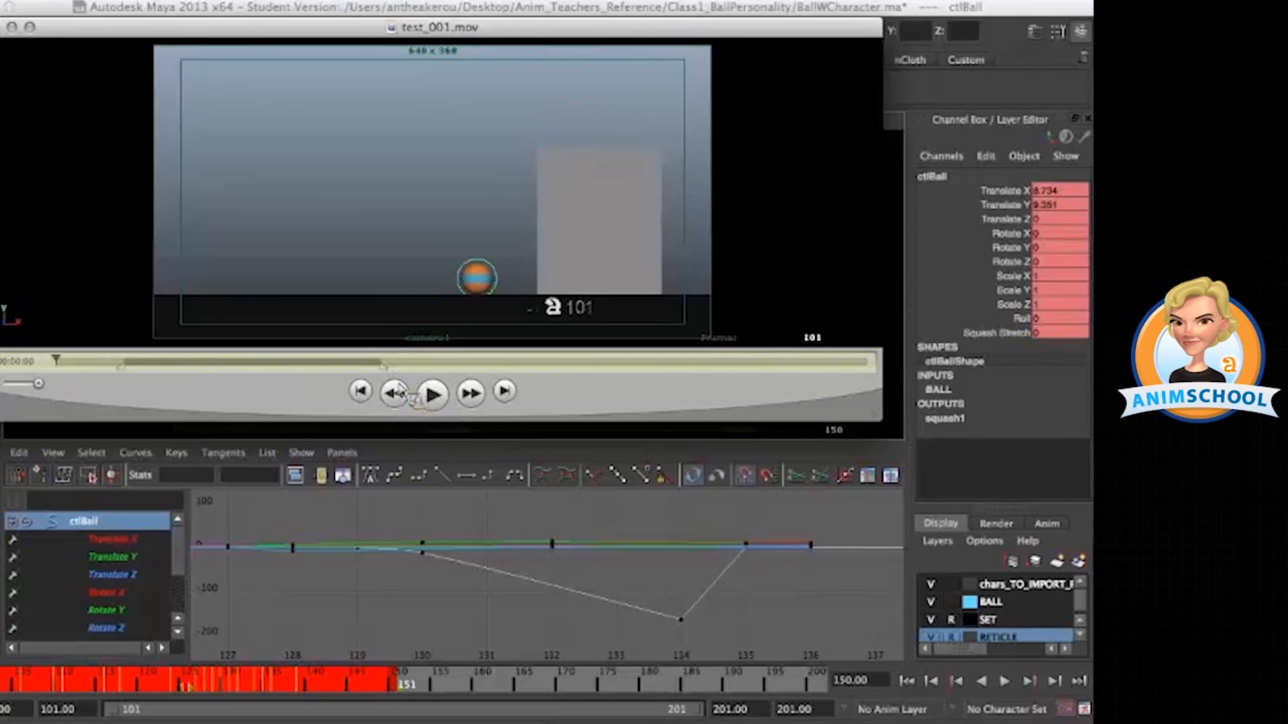
{"action": "left_click", "coordinate": [432, 391]}
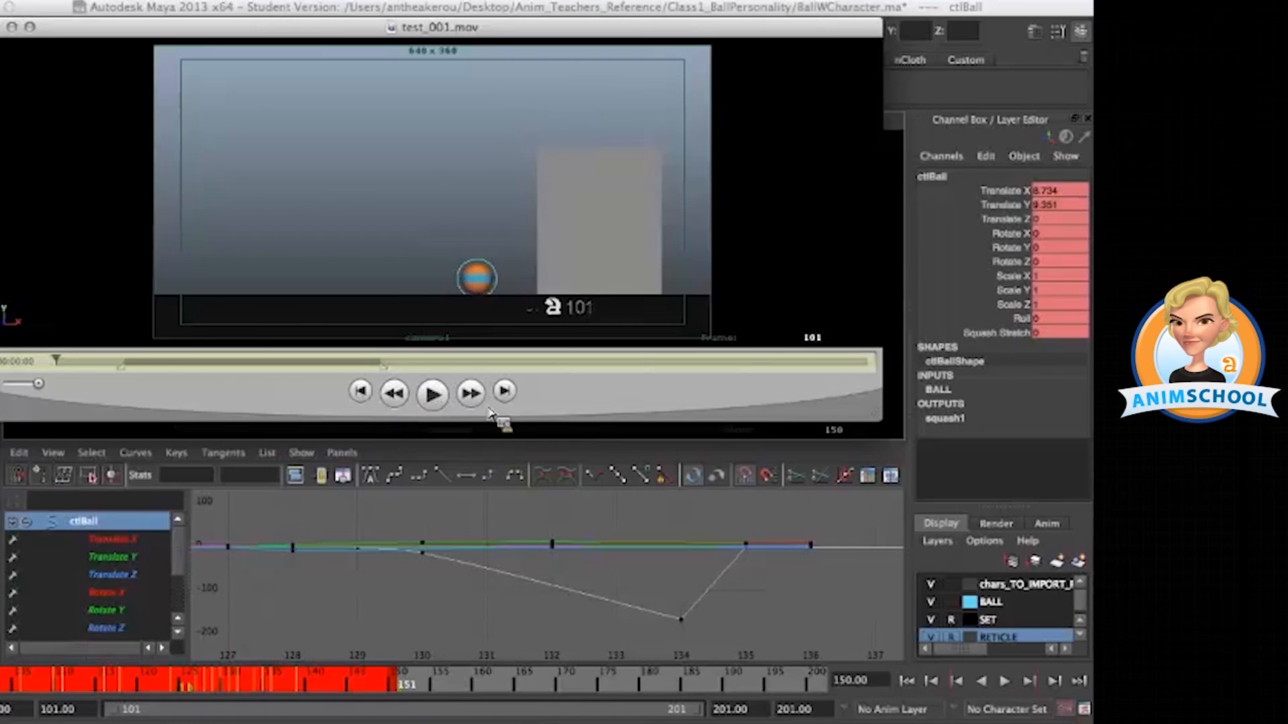
{"action": "left_click", "coordinate": [431, 393]}
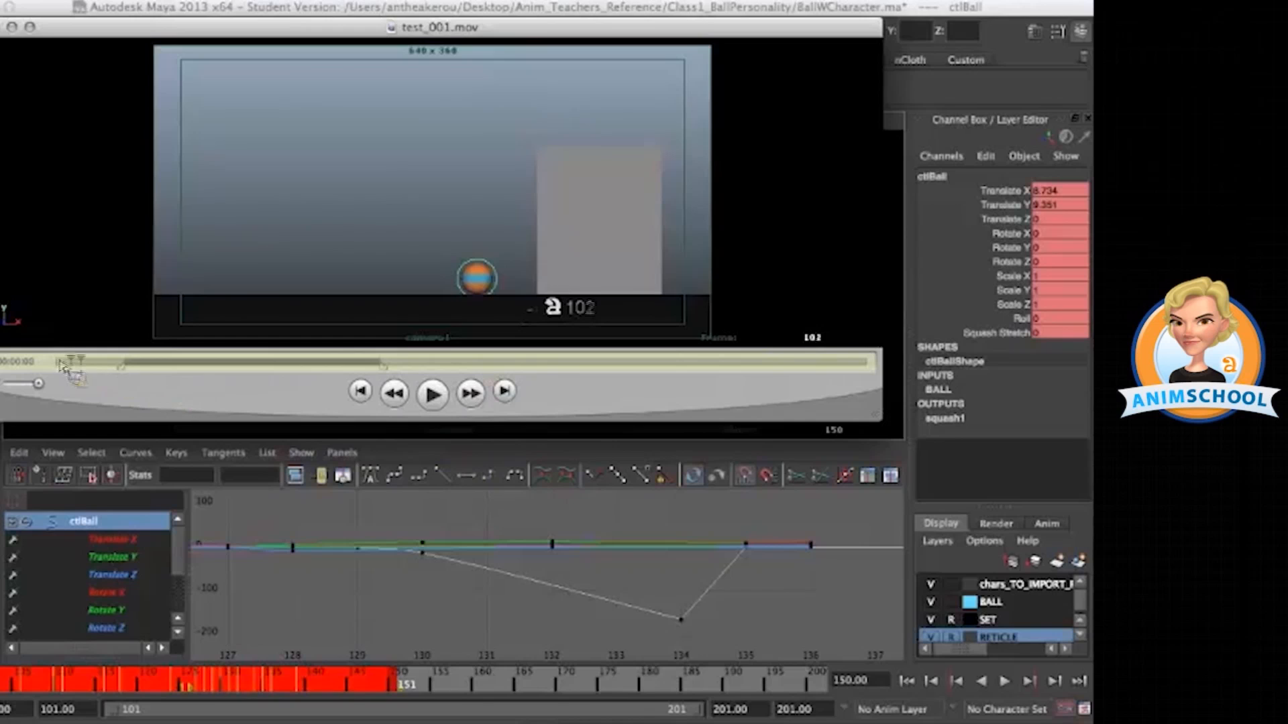
- Scrub frame by frame through the anticipation and deepest squash, then replay the jump
{"action": "left_click_drag", "start_coordinate": [74, 361], "coordinate": [201, 360]}
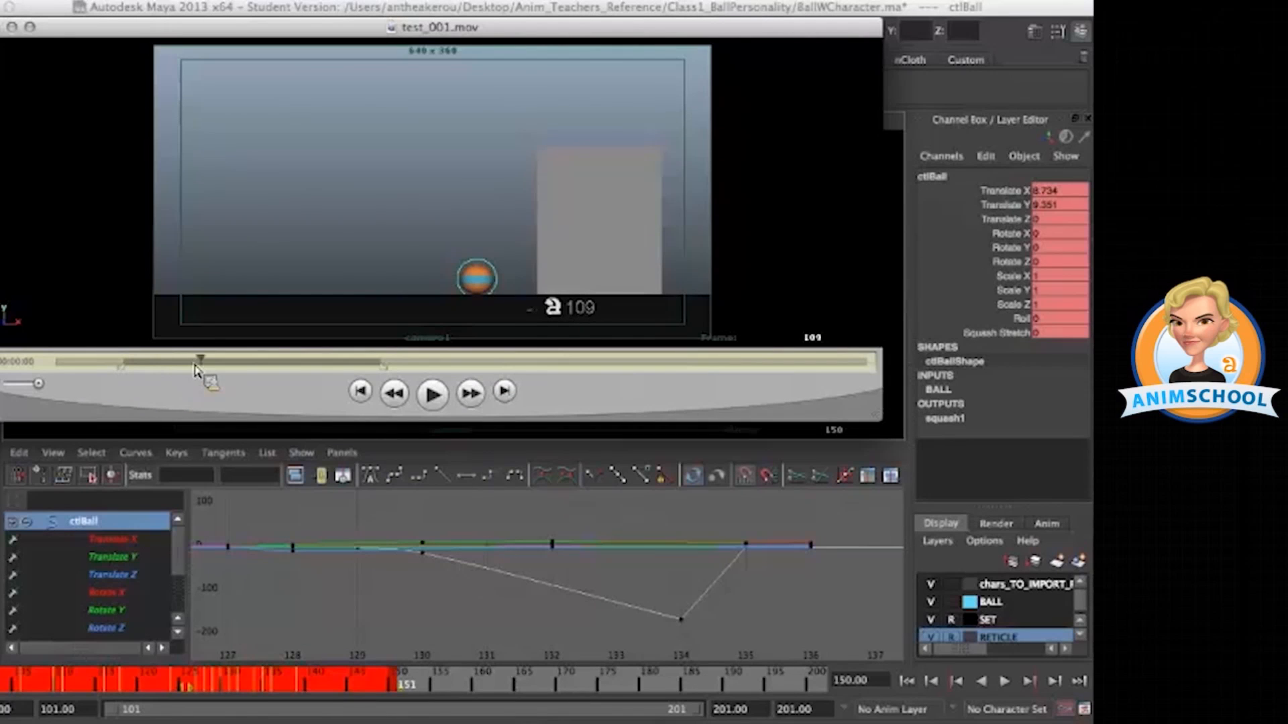
{"action": "left_click_drag", "start_coordinate": [201, 360], "coordinate": [310, 359]}
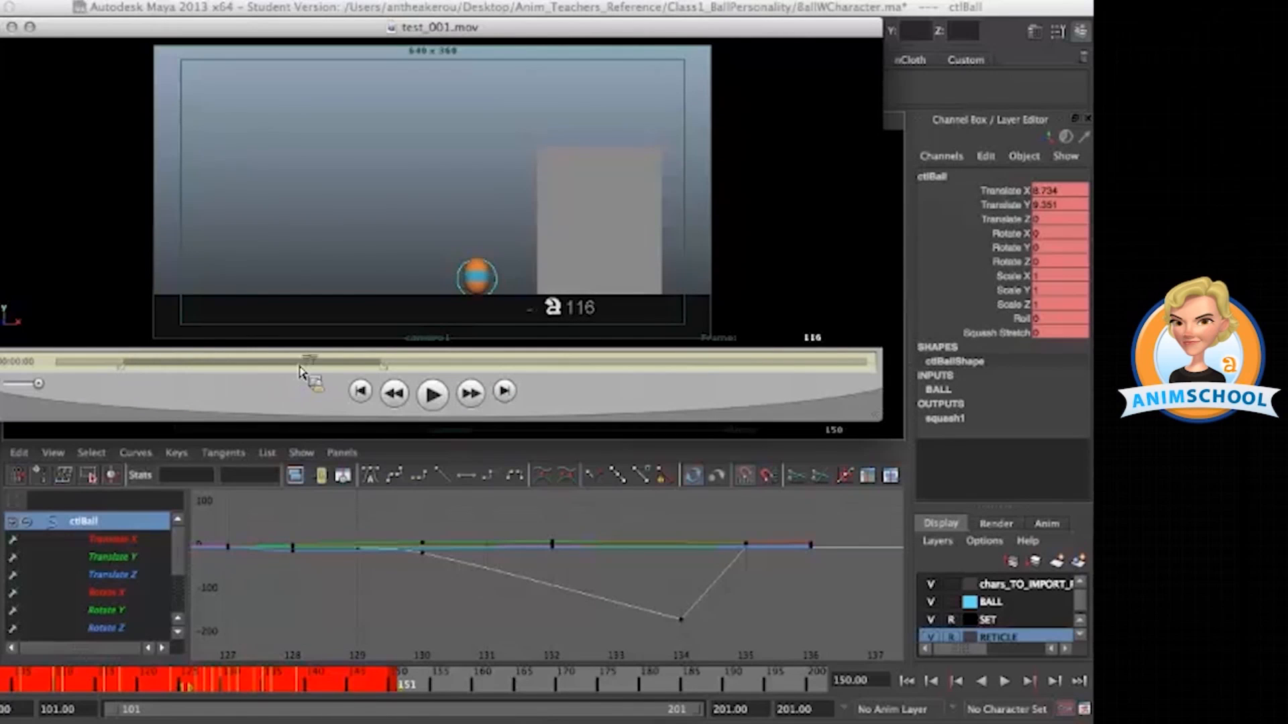
{"action": "left_click_drag", "start_coordinate": [308, 359], "coordinate": [394, 359]}
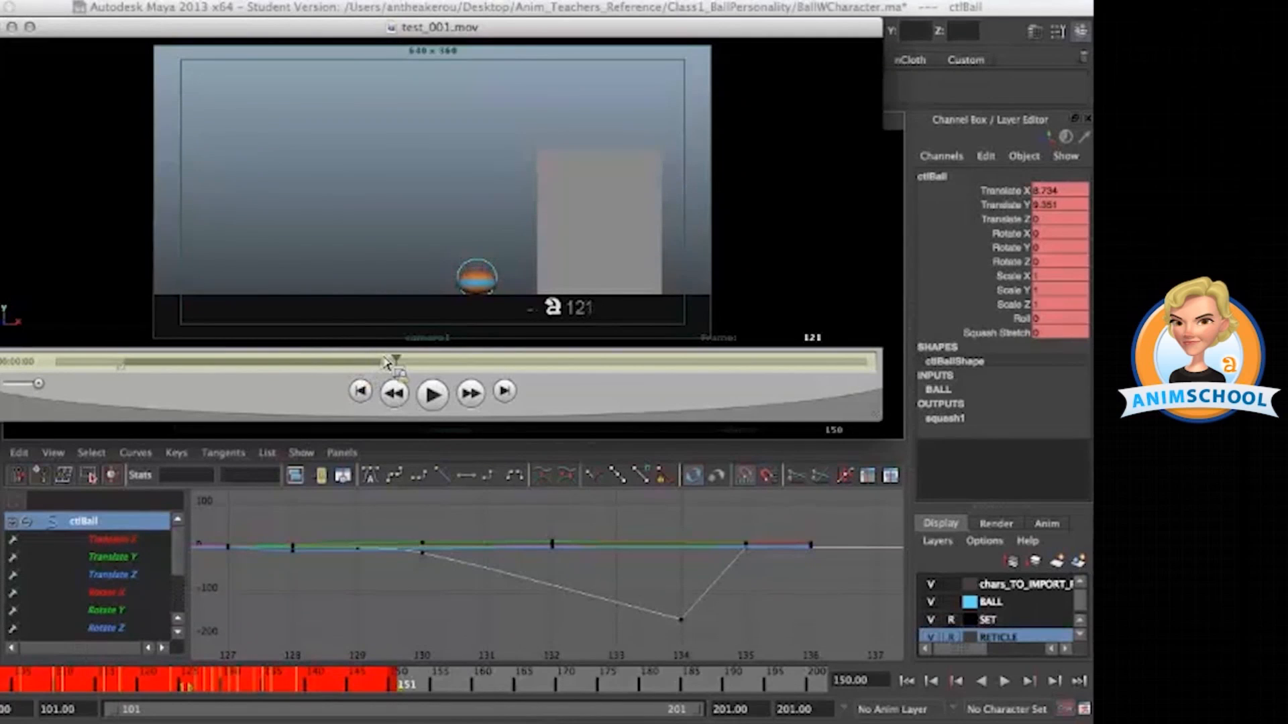
{"action": "left_click_drag", "start_coordinate": [394, 360], "coordinate": [378, 359]}
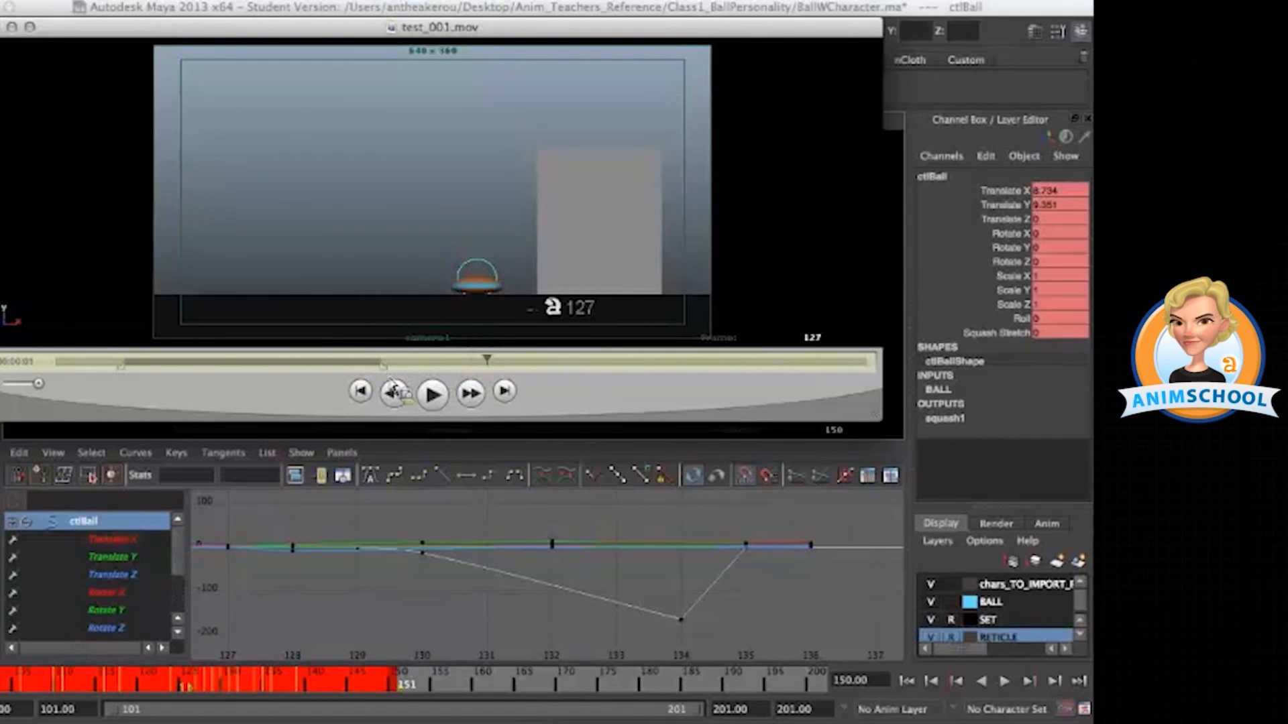
{"action": "left_click", "coordinate": [393, 391]}
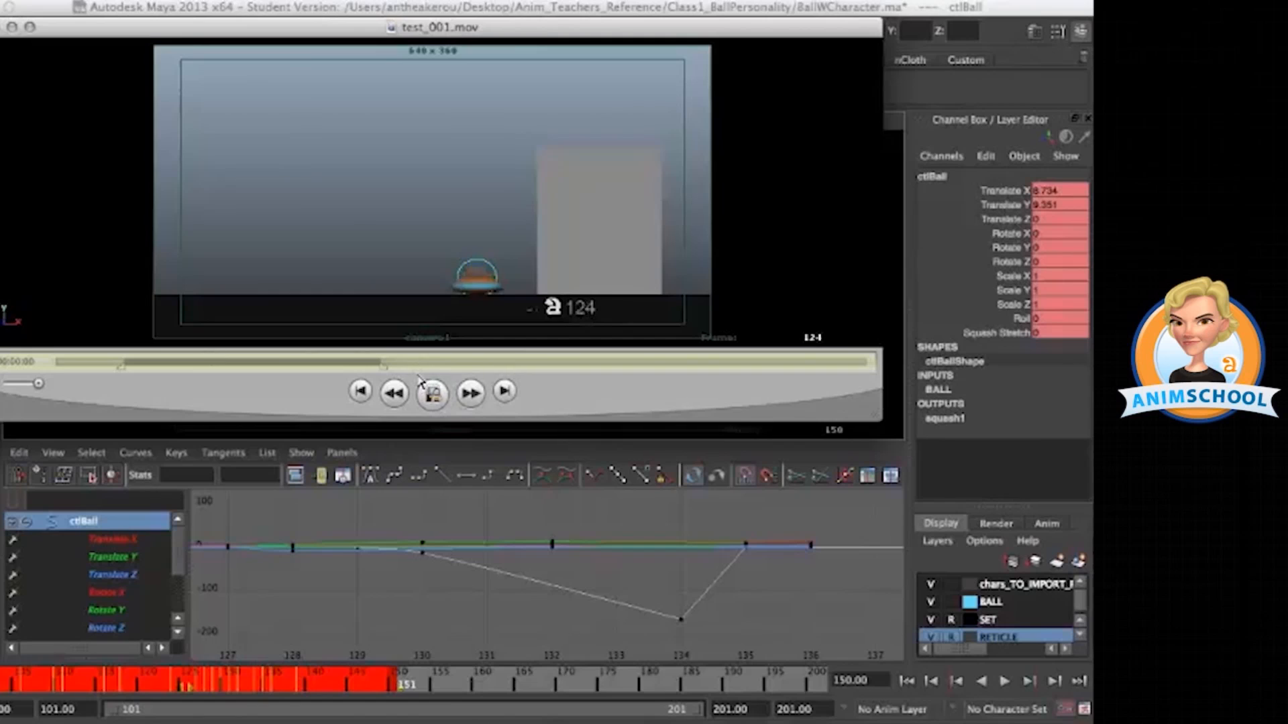
{"action": "left_click", "coordinate": [430, 392]}
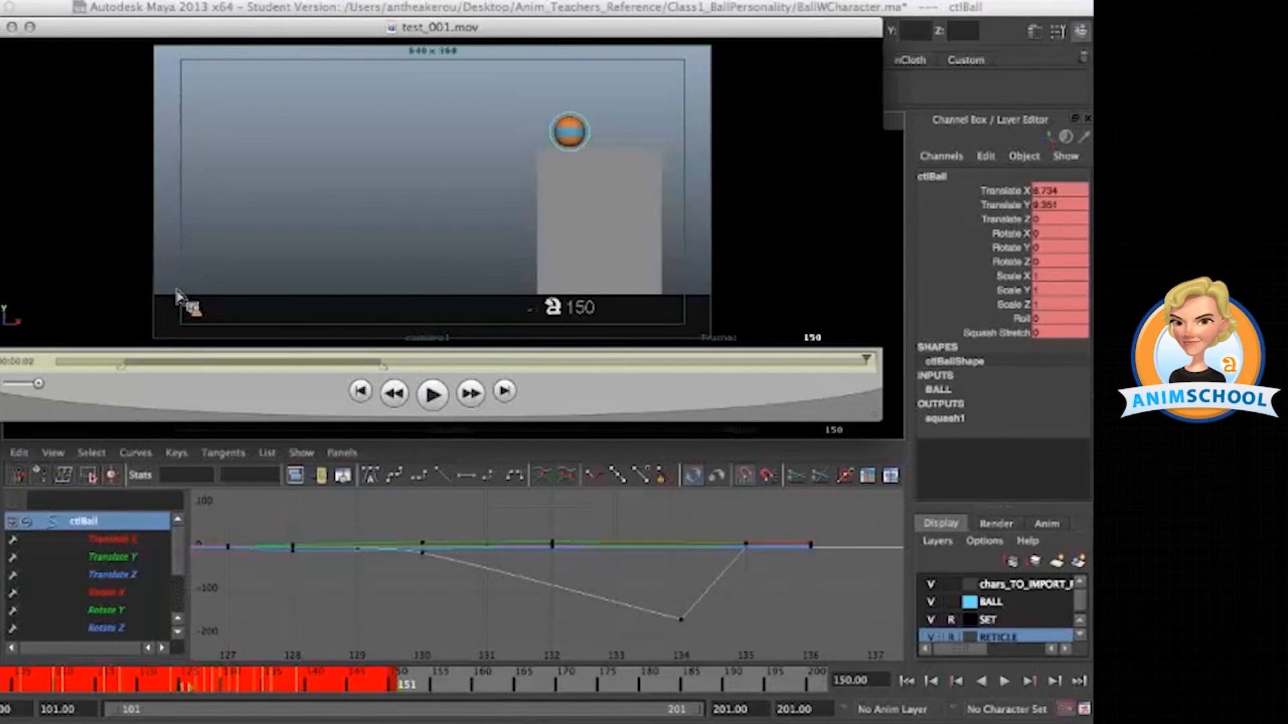
{"action": "mouse_move", "coordinate": [576, 571]}
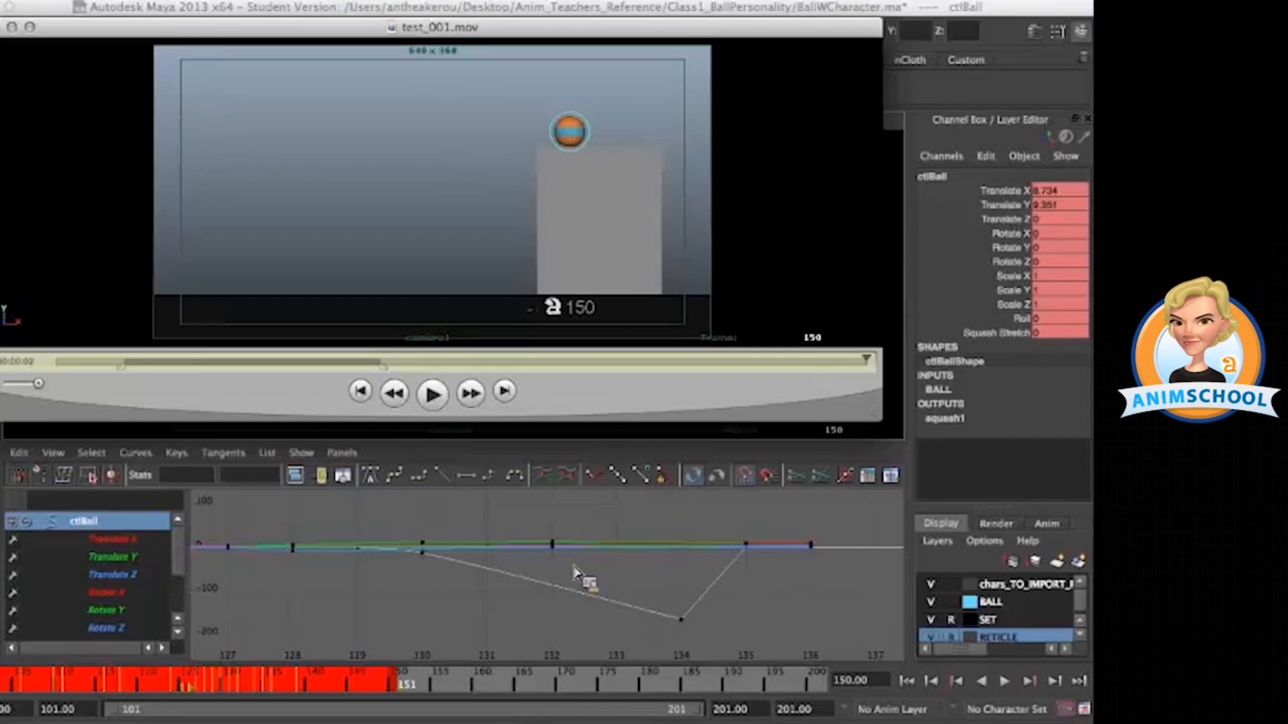
{"action": "left_click", "coordinate": [431, 392]}
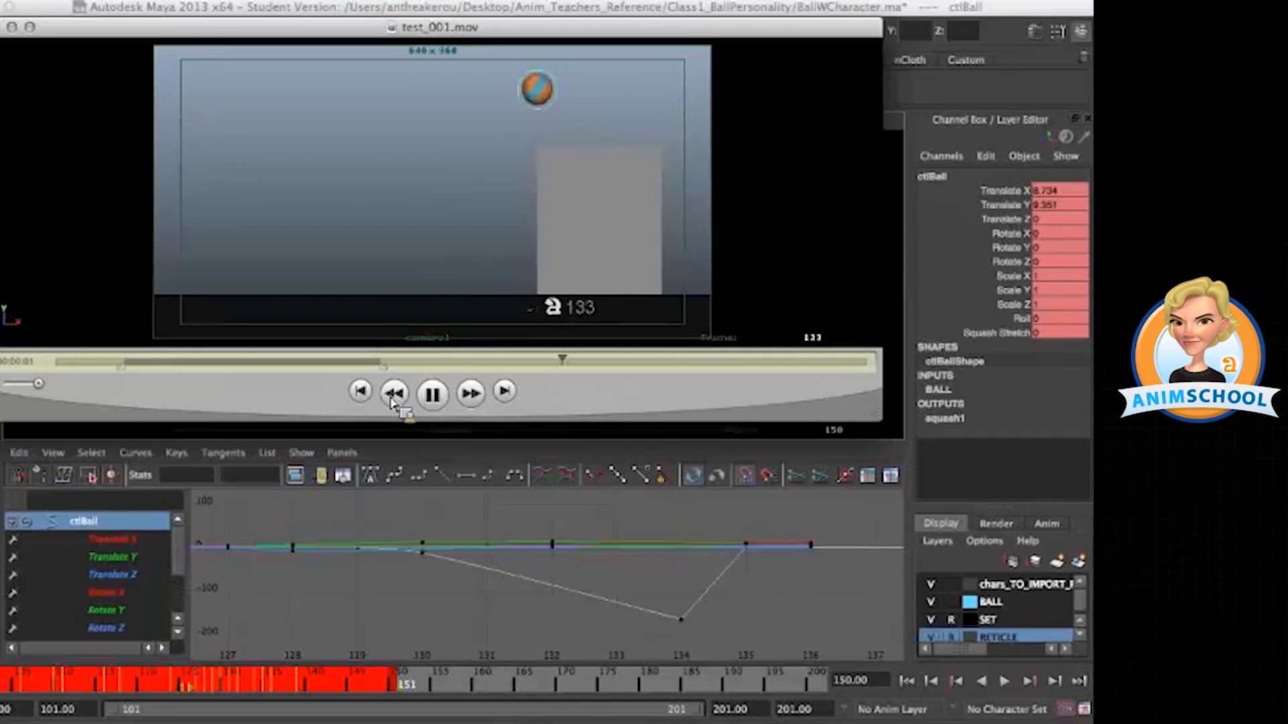